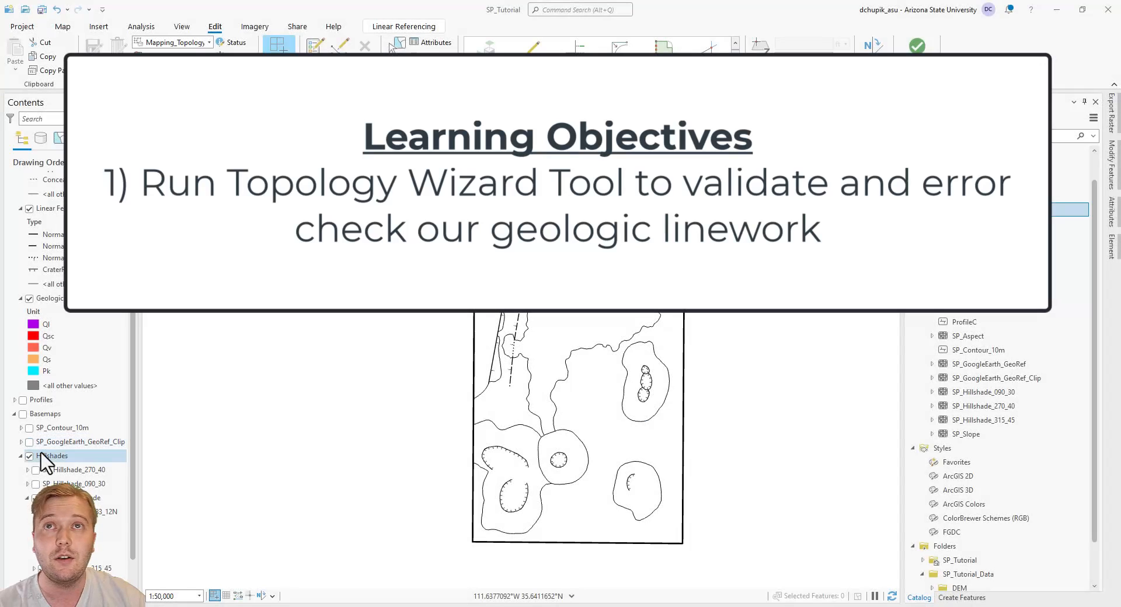
# Step: Turn on the Hillshades layer so relief draws beneath the geologic line work
pyautogui.click(29, 456)
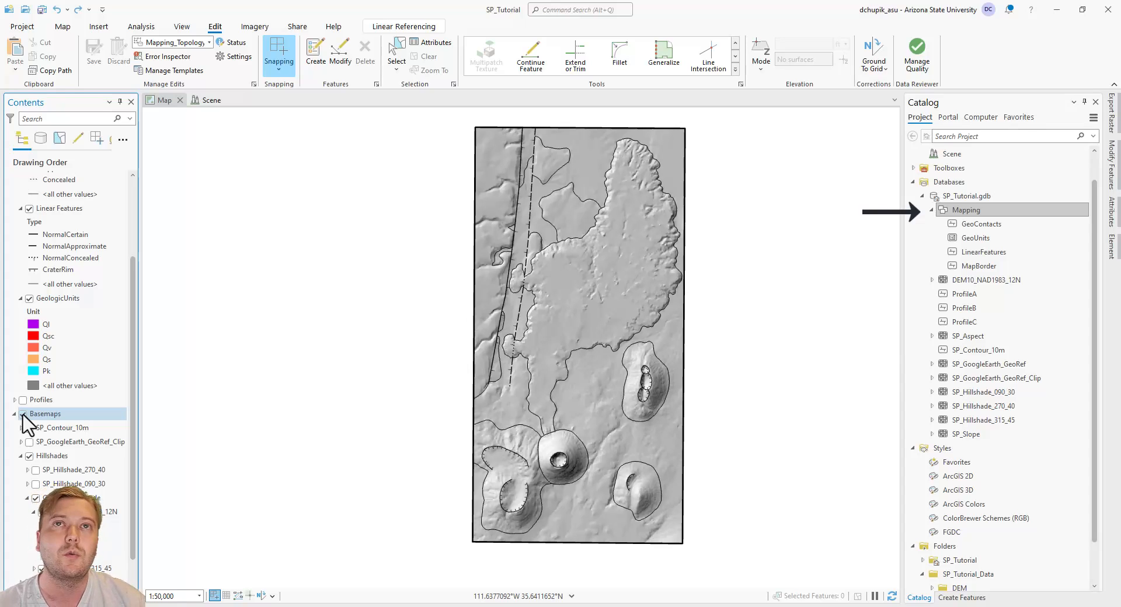
# Step: Define topology SP_Mapping_Topology in Mapping with GeoContacts and LinearFeatures, then continue to rules
pyautogui.click(974, 238)
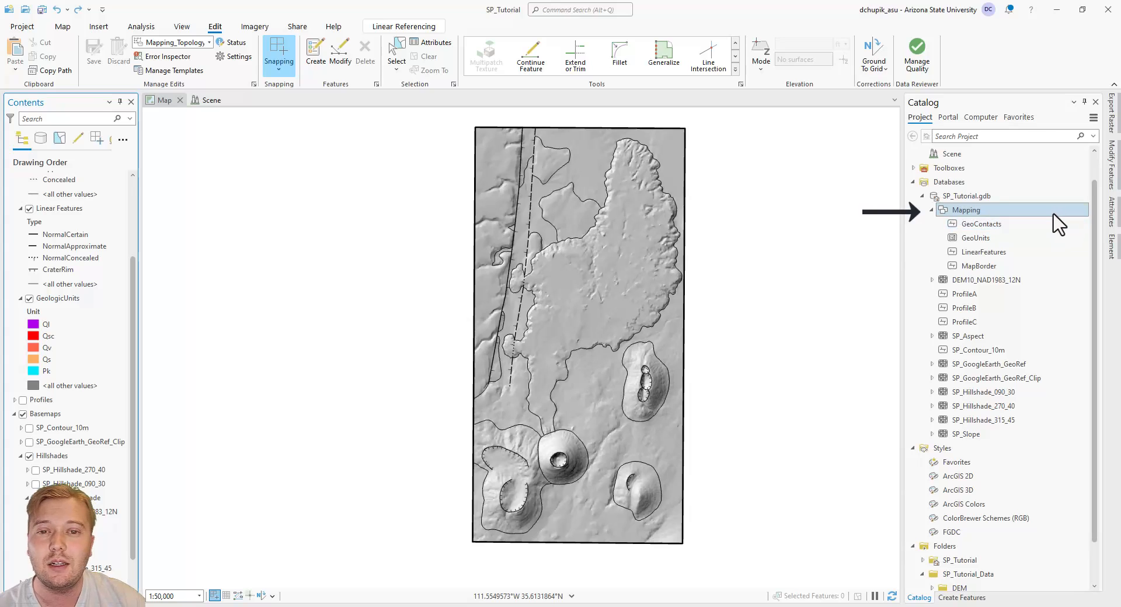
pyautogui.rightClick(968, 210)
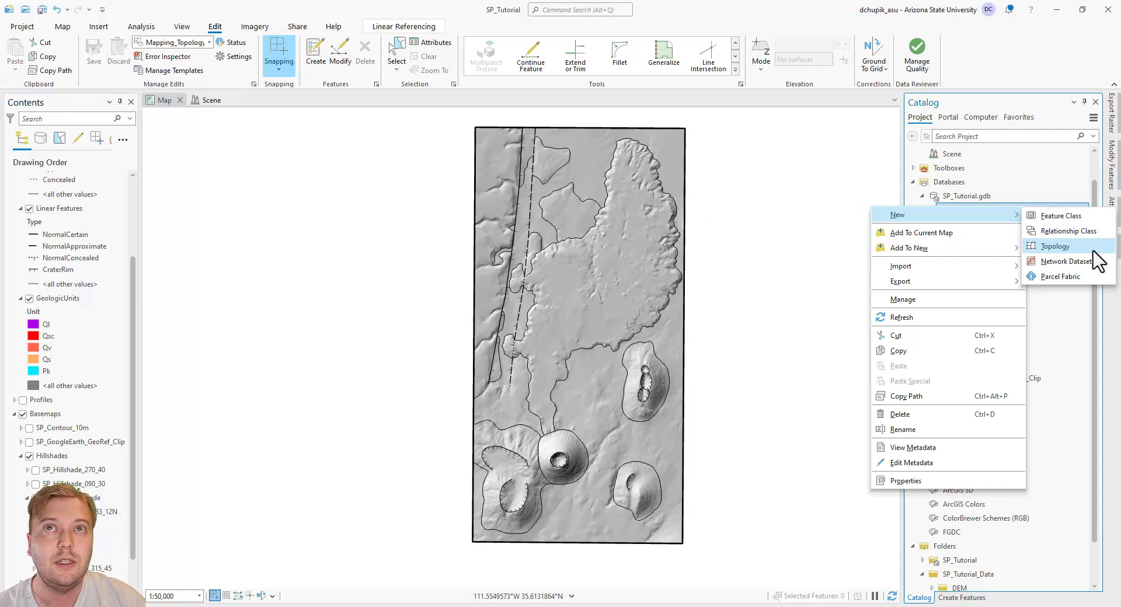
pyautogui.click(1054, 246)
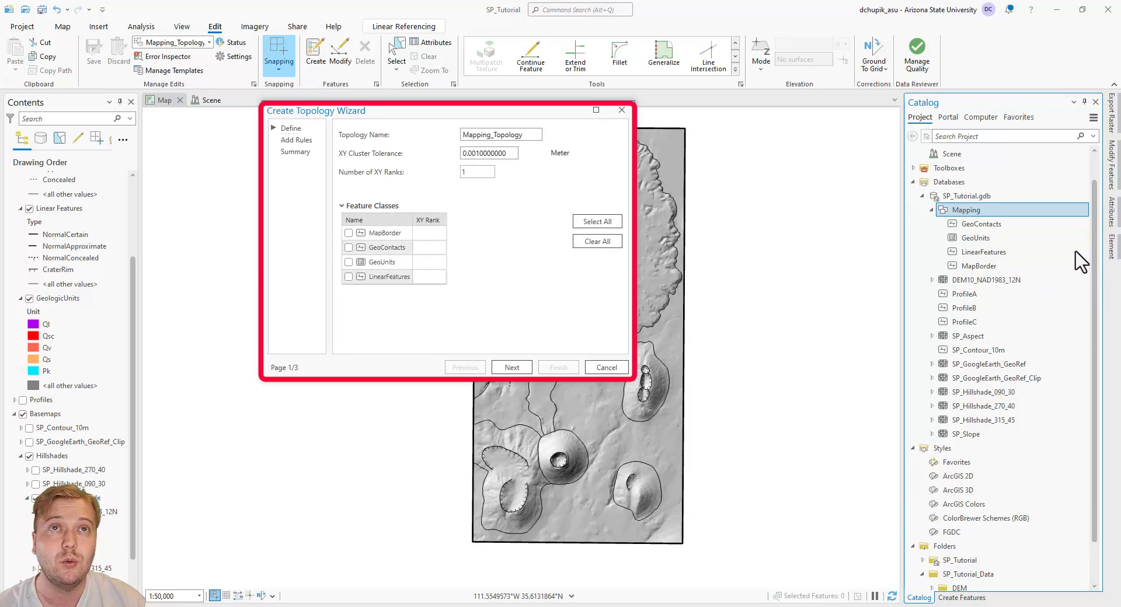
pyautogui.click(500, 134)
pyautogui.write('SP_')
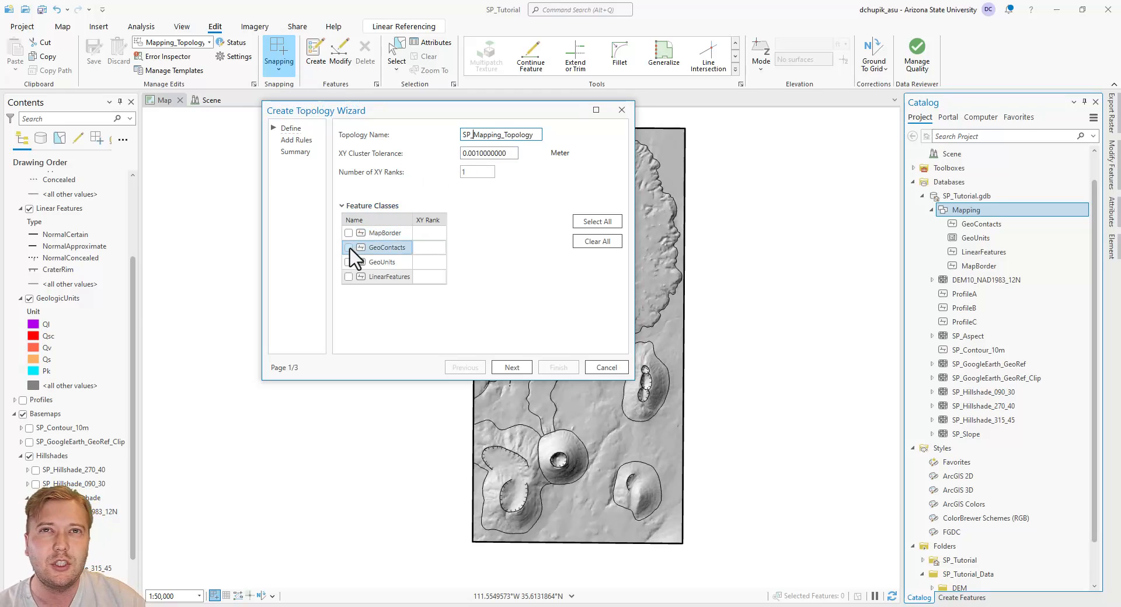
pyautogui.click(349, 248)
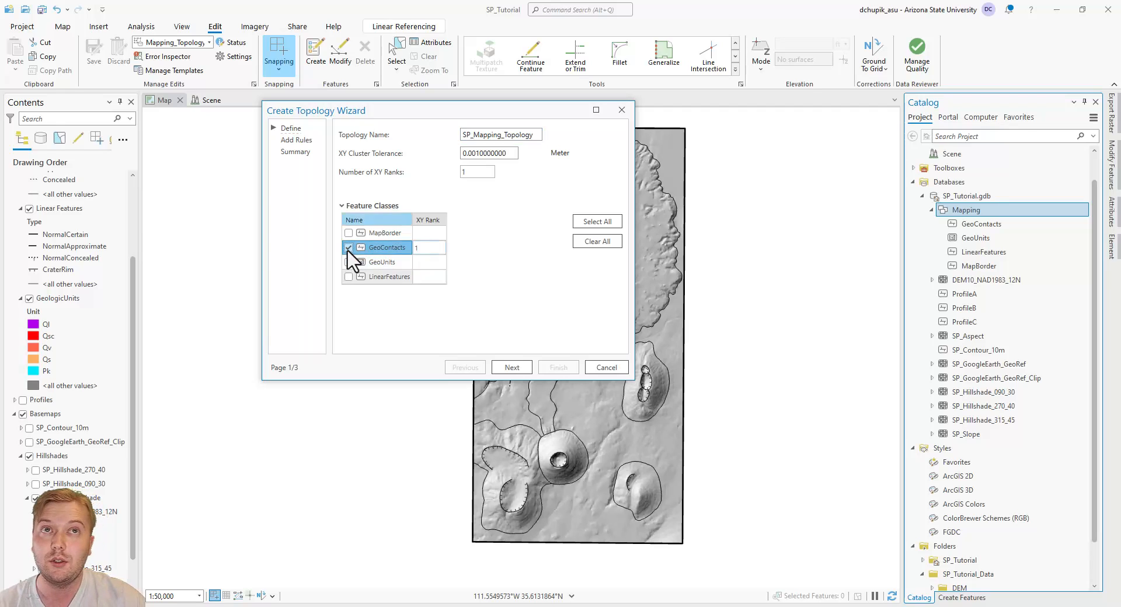
pyautogui.click(349, 276)
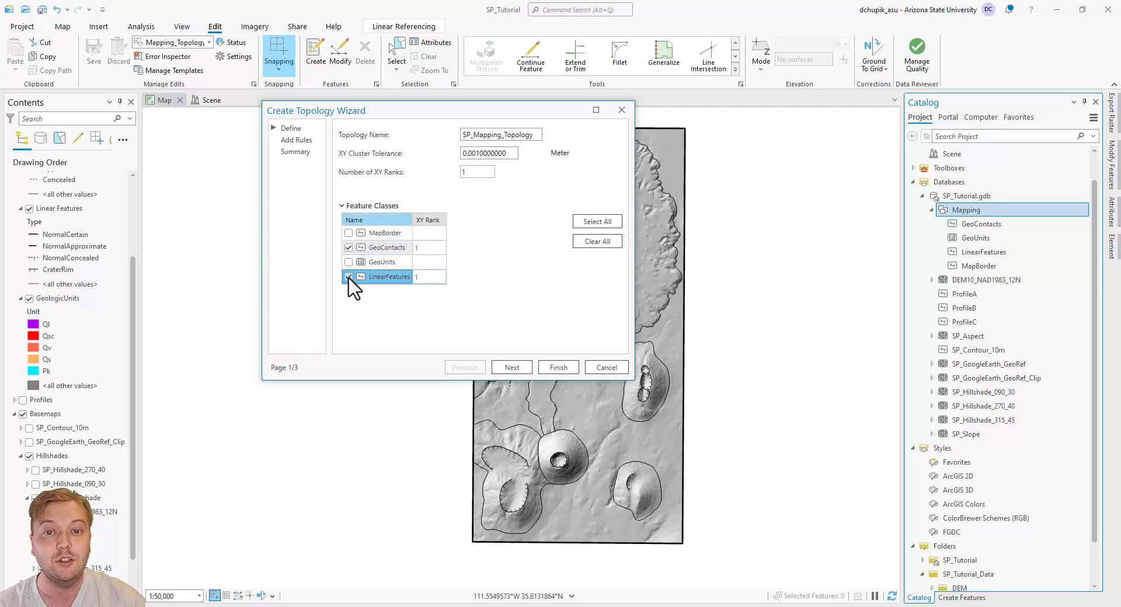
pyautogui.click(511, 367)
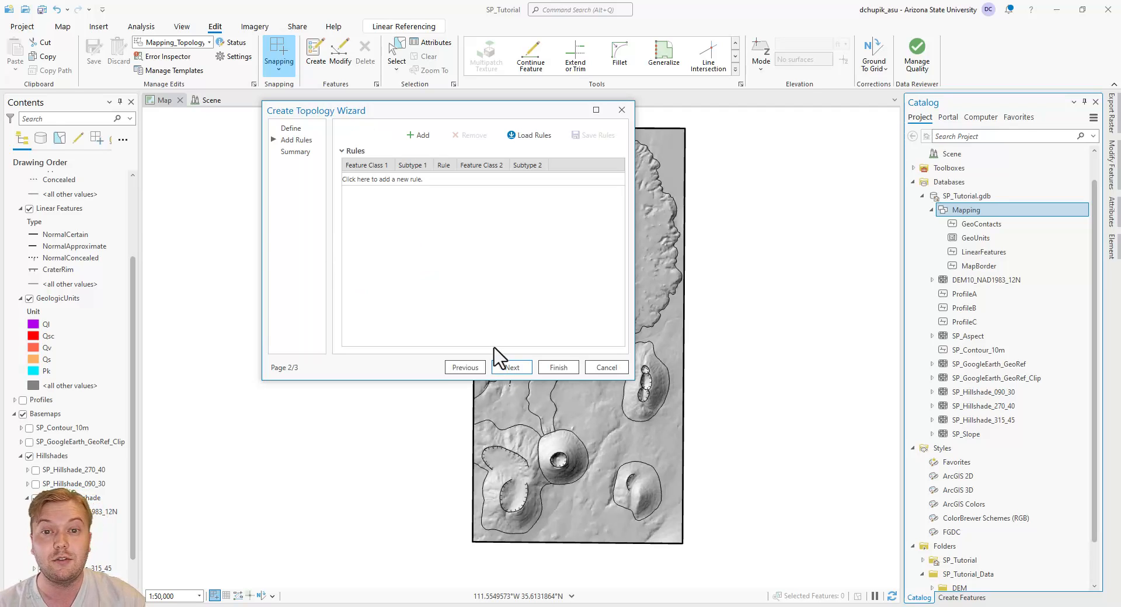
# Step: Add rule rows and give GeoContacts Must Not Overlap and Must Not Intersect rules
pyautogui.click(418, 136)
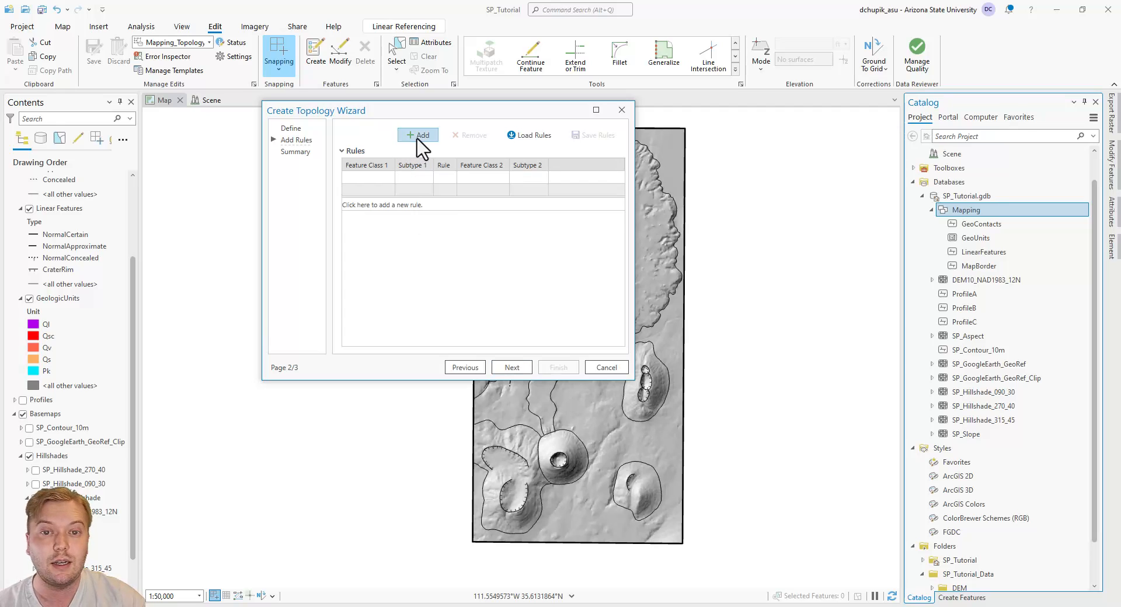
pyautogui.click(417, 136)
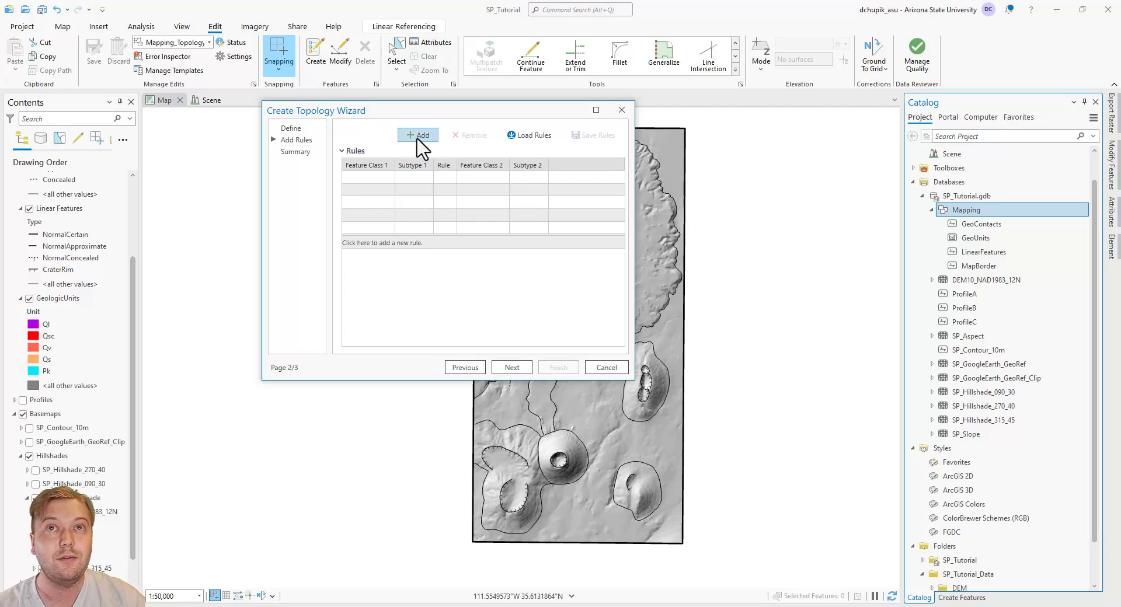
pyautogui.click(418, 135)
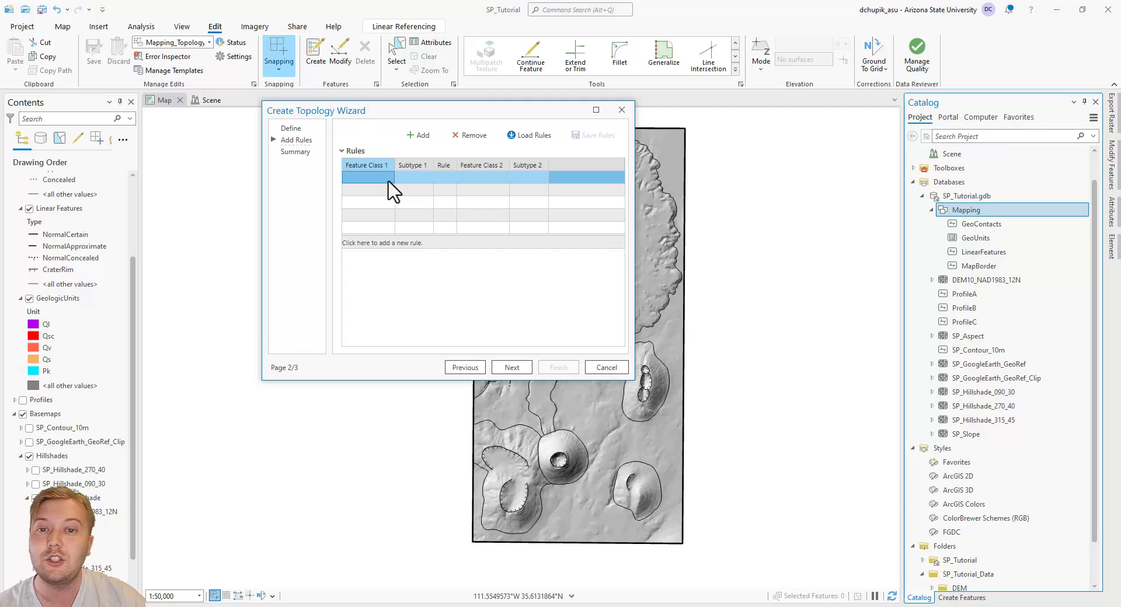
pyautogui.click(367, 178)
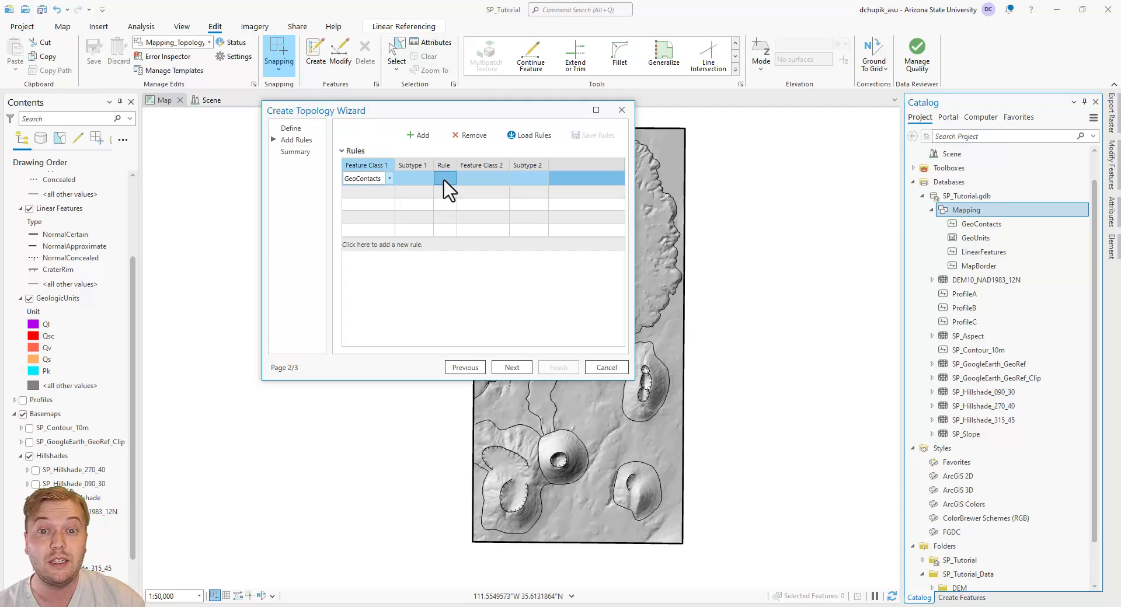
pyautogui.click(452, 178)
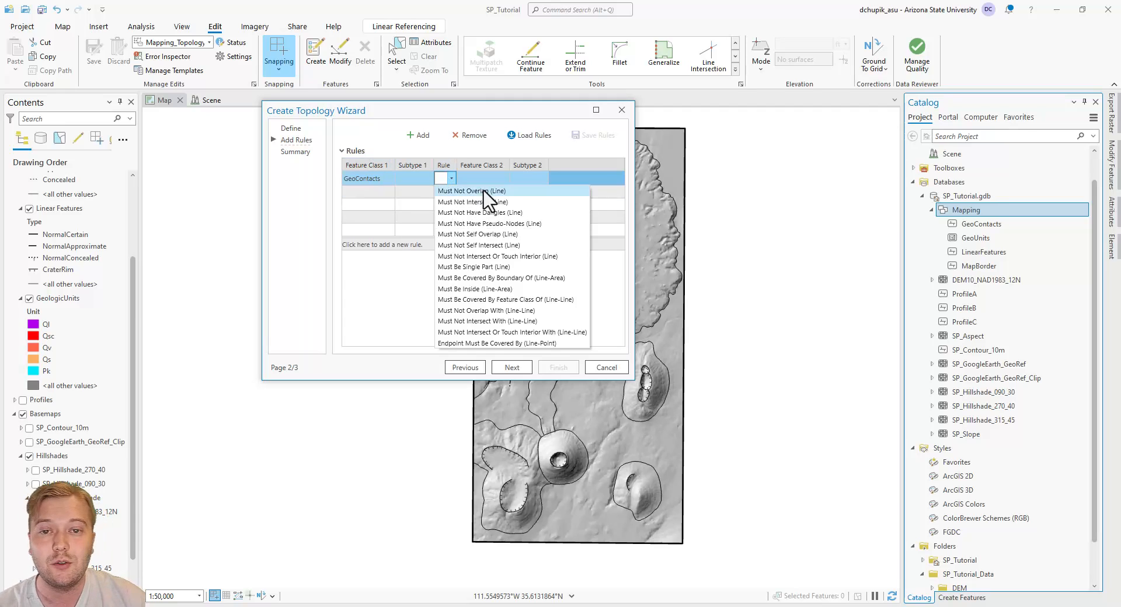
pyautogui.click(471, 191)
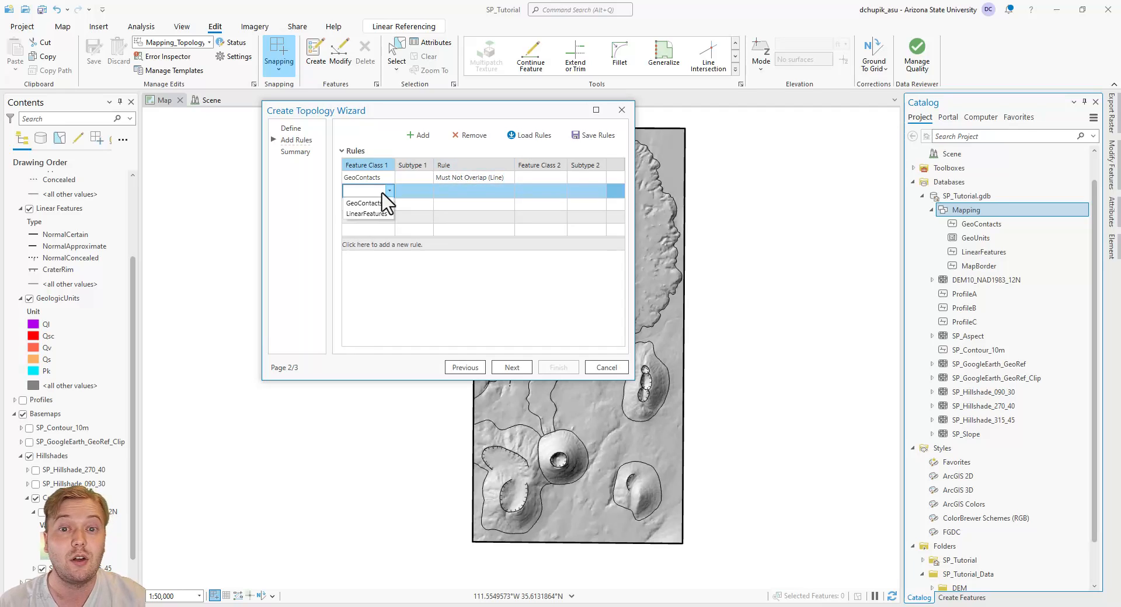
pyautogui.click(364, 204)
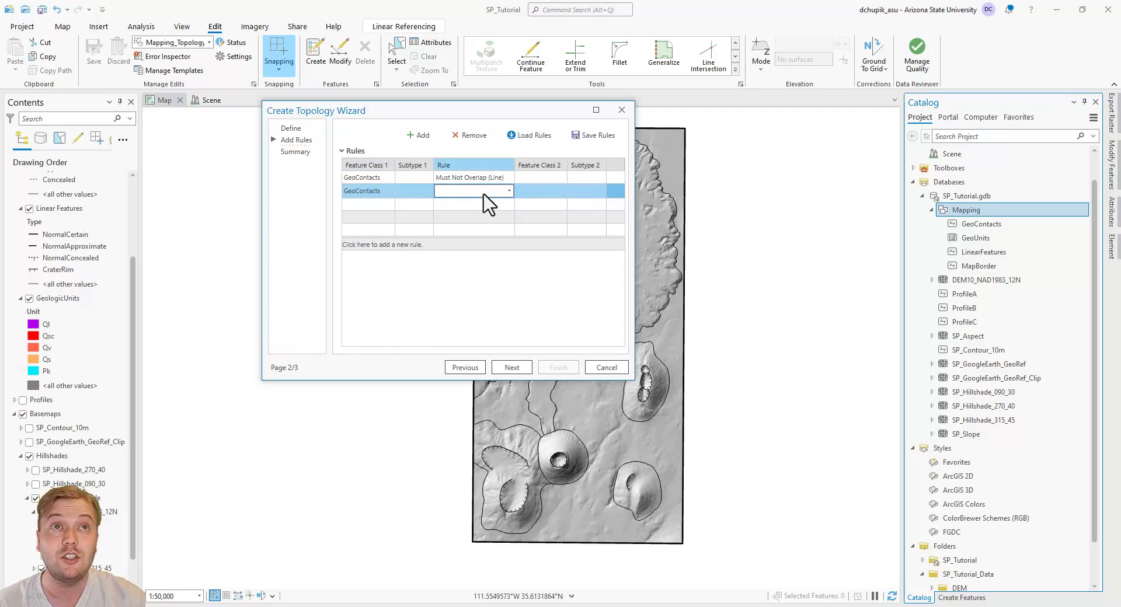
pyautogui.click(472, 191)
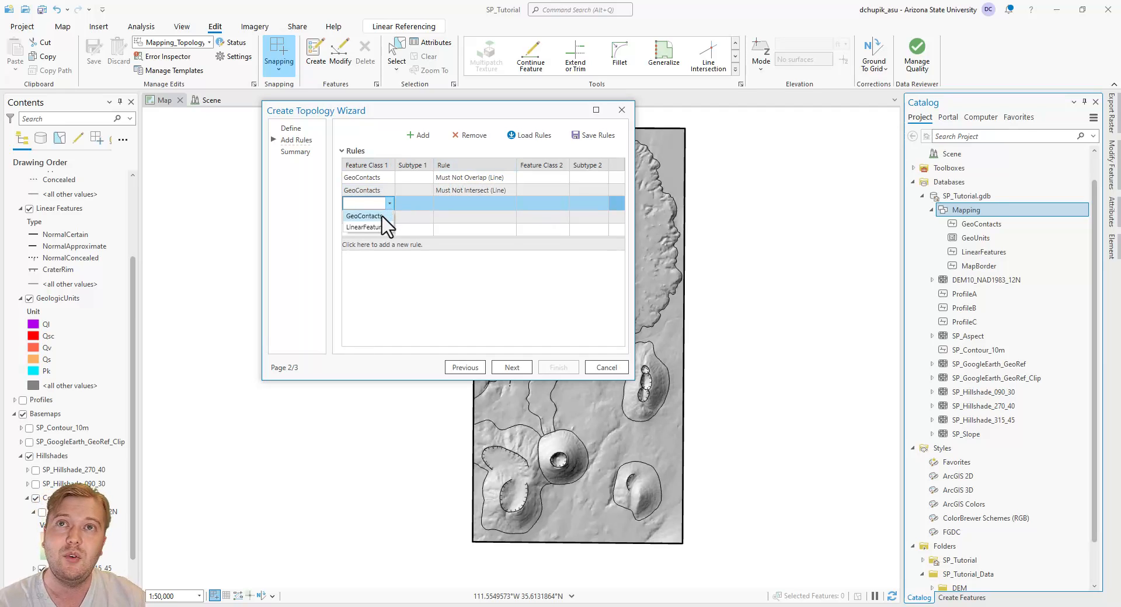
# Step: Add GeoContacts Must Not Have Dangles, Must Not Self Overlap and Must Not Self Intersect rules
pyautogui.click(510, 203)
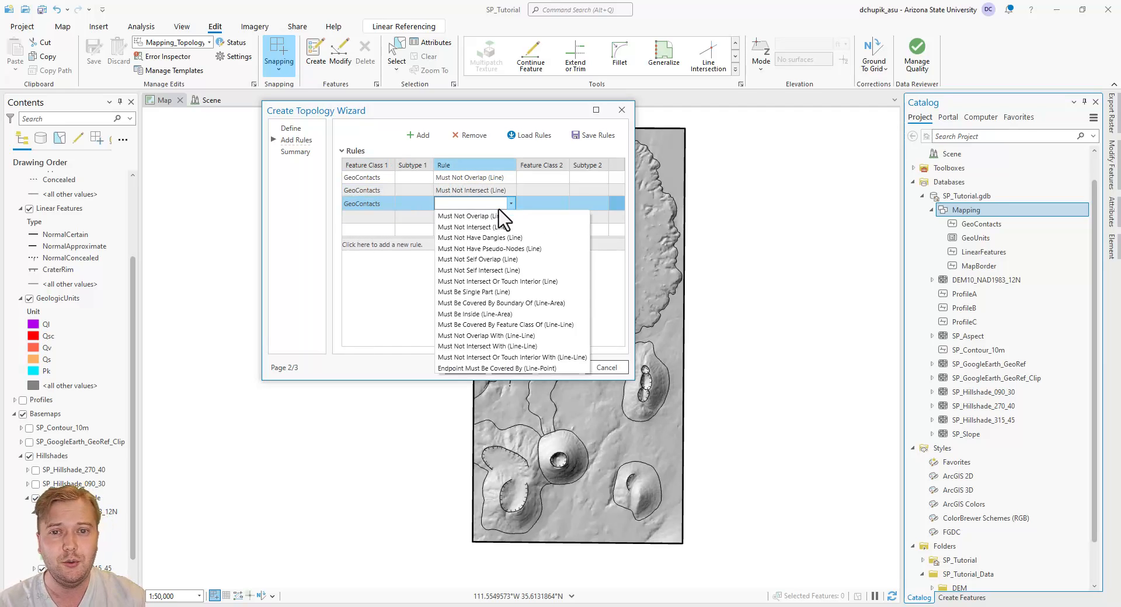
pyautogui.click(479, 236)
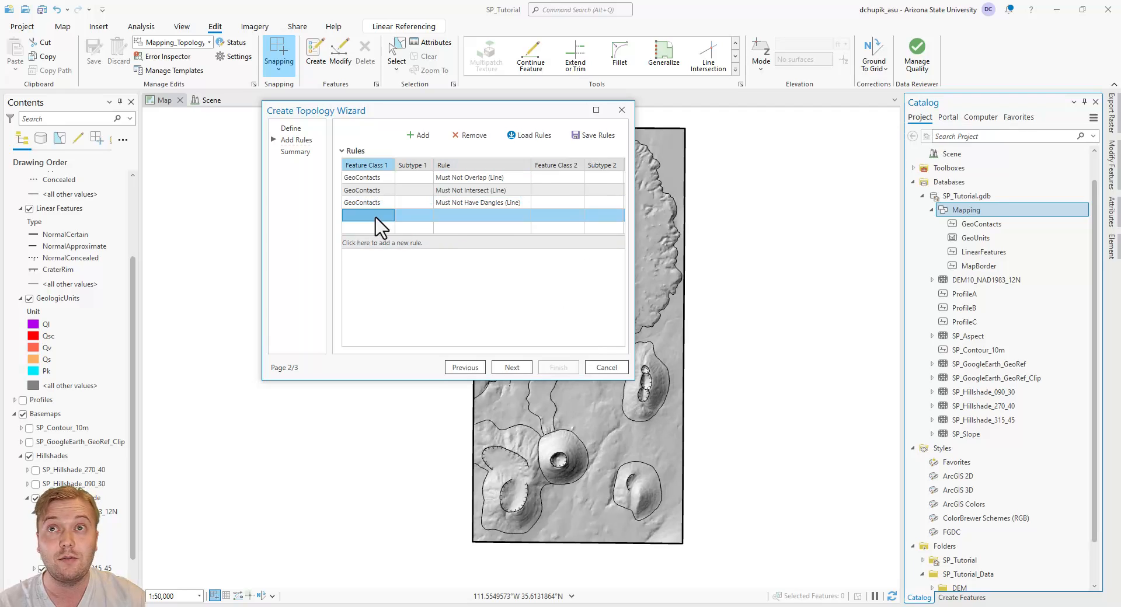
pyautogui.click(366, 216)
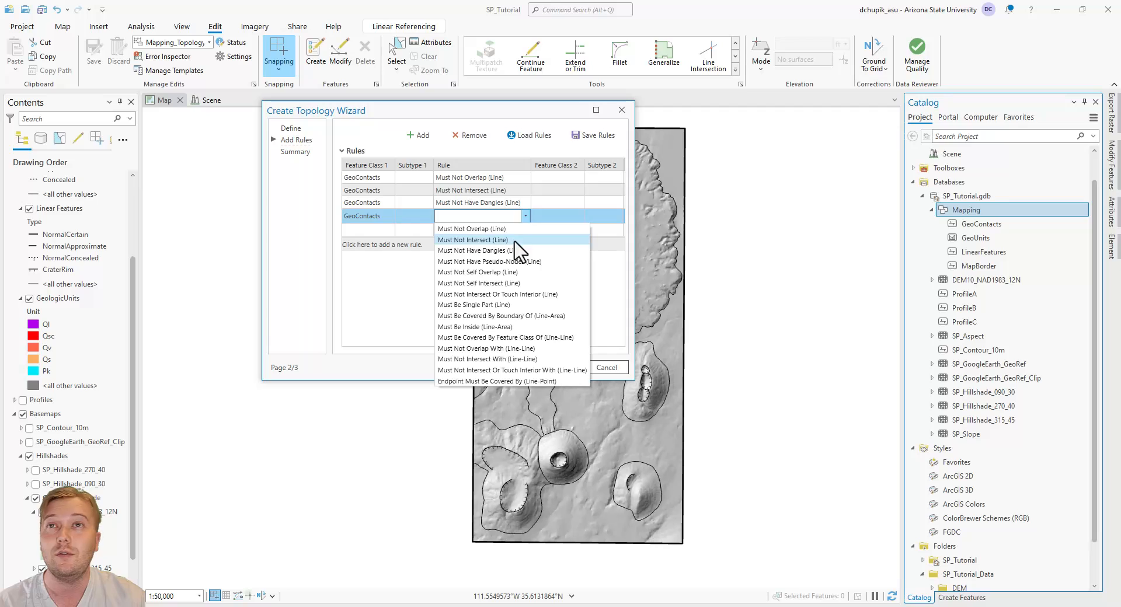
pyautogui.click(477, 272)
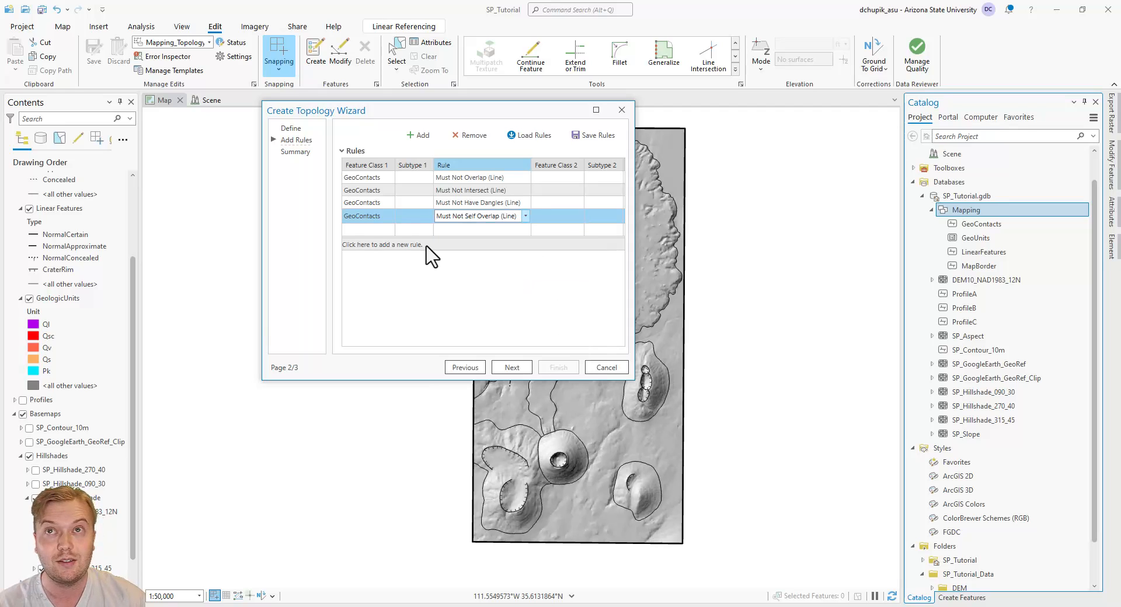
pyautogui.click(382, 244)
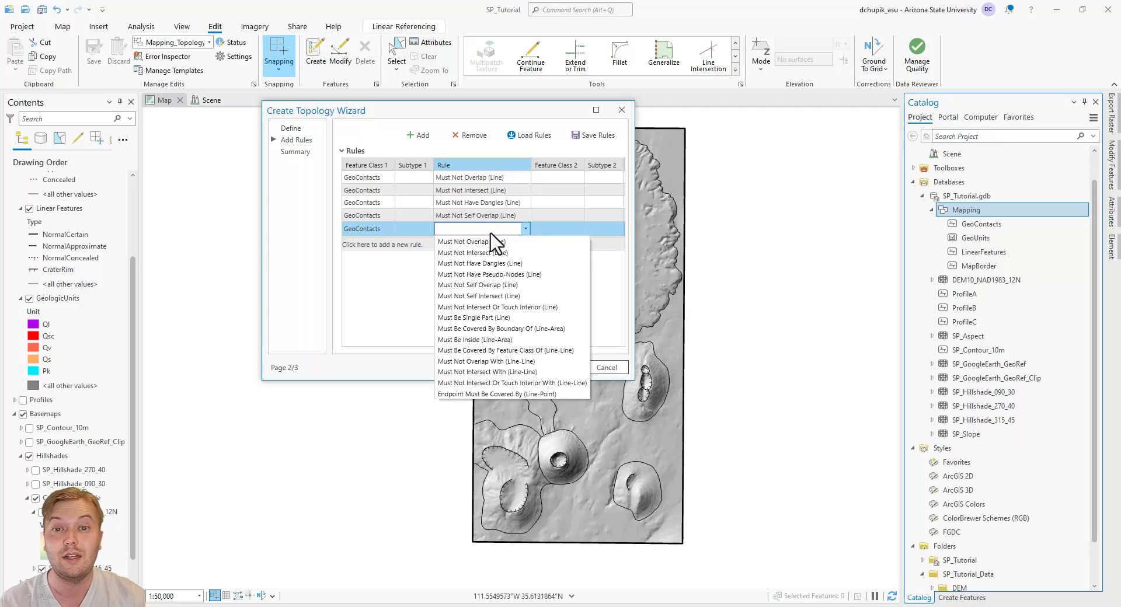
pyautogui.click(478, 296)
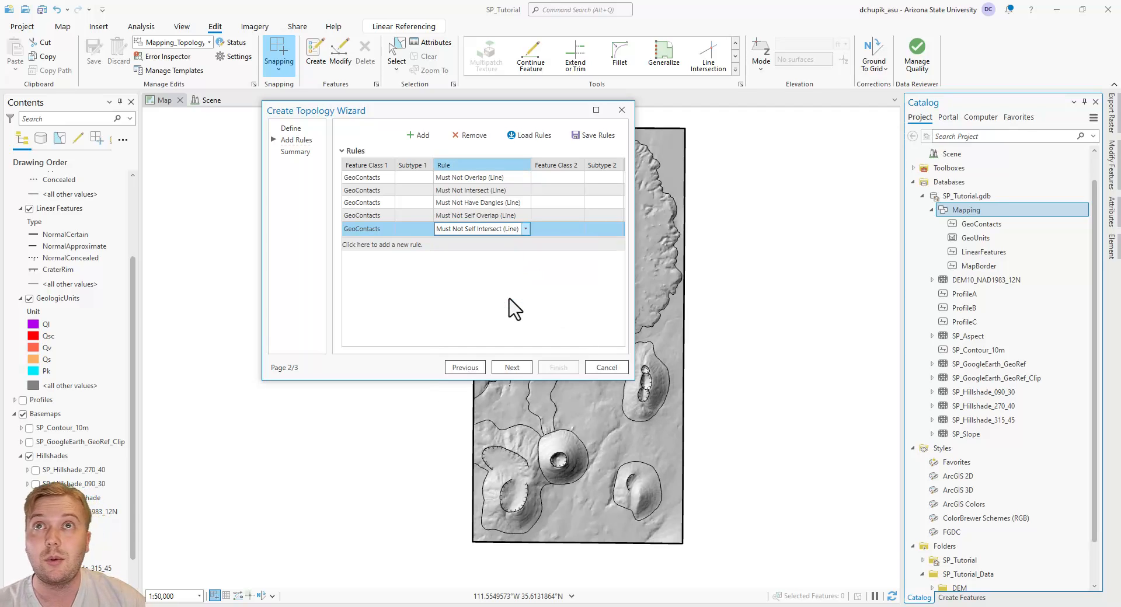
pyautogui.moveTo(423, 135)
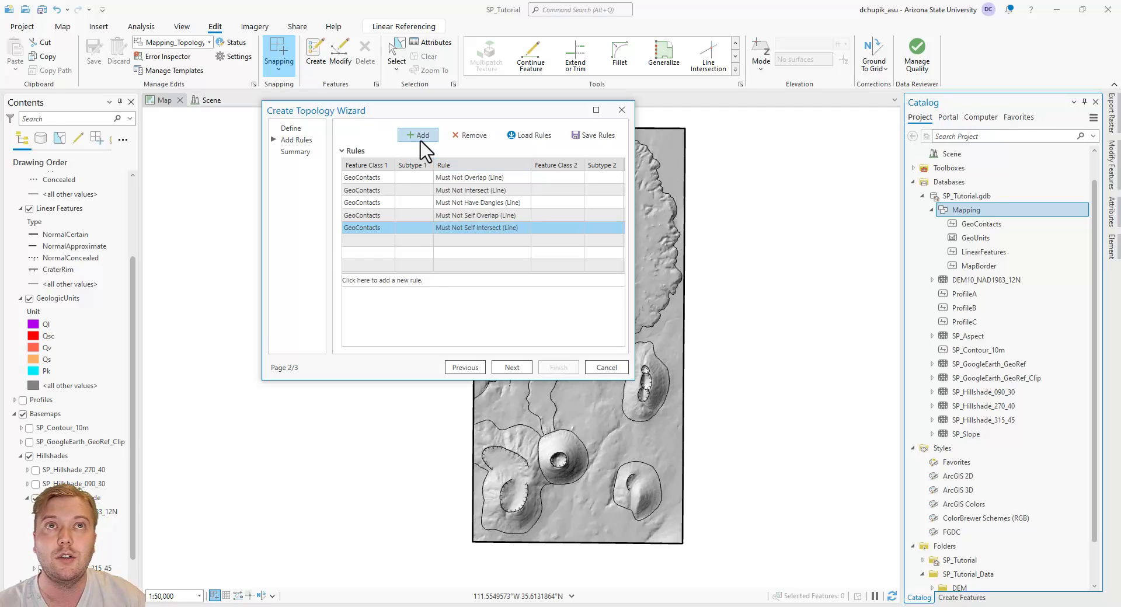
# Step: Add Must Not Overlap and Must Not Intersect rules for LinearFeatures
pyautogui.click(418, 135)
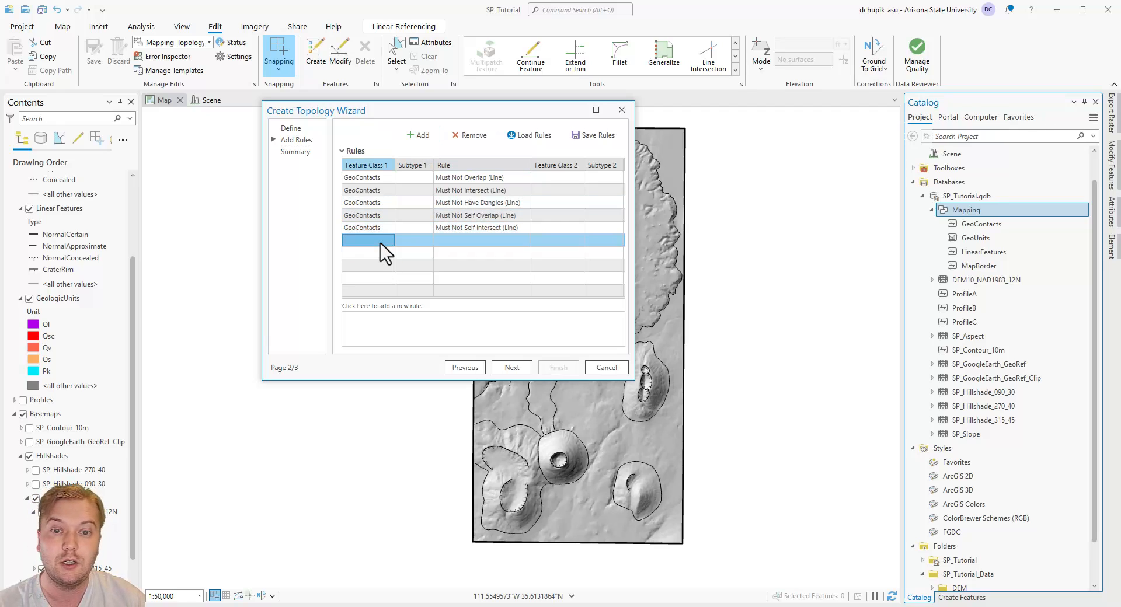
pyautogui.click(366, 241)
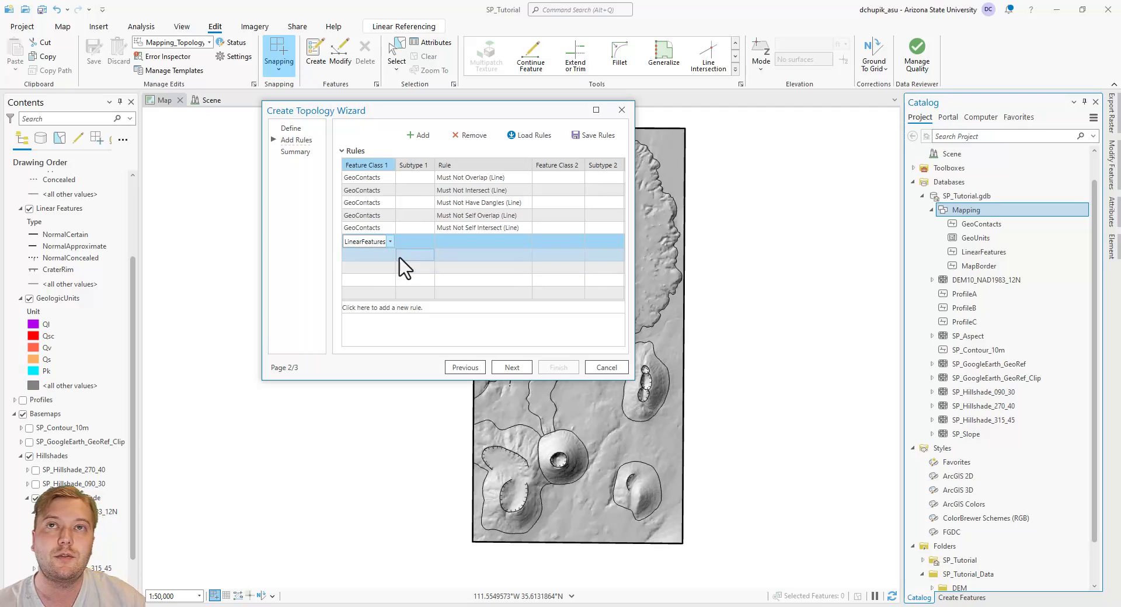
pyautogui.click(527, 241)
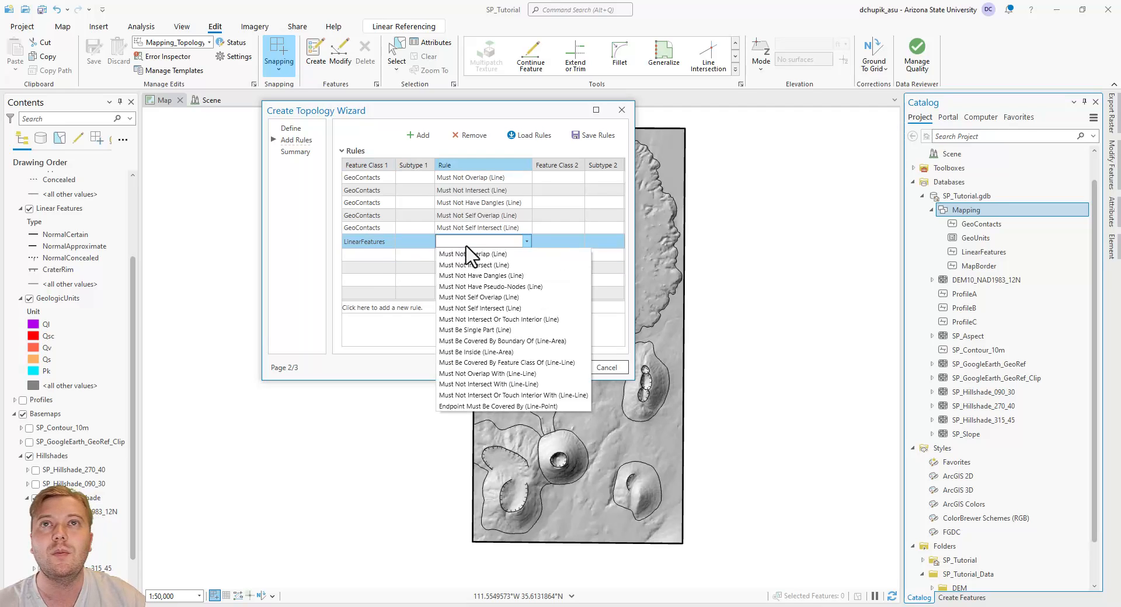
pyautogui.click(473, 254)
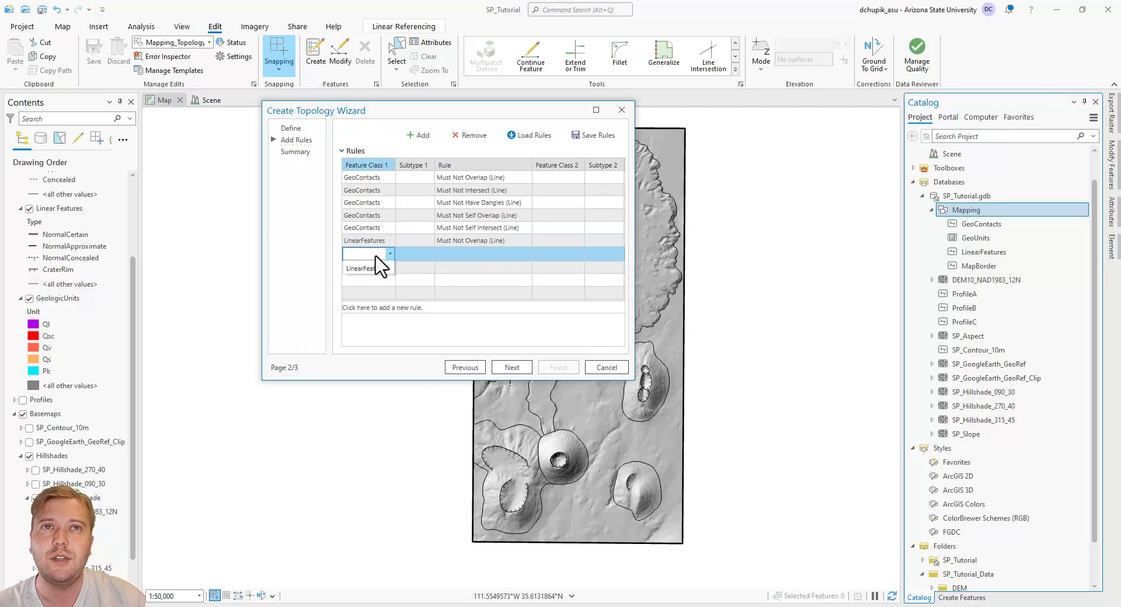
pyautogui.click(367, 267)
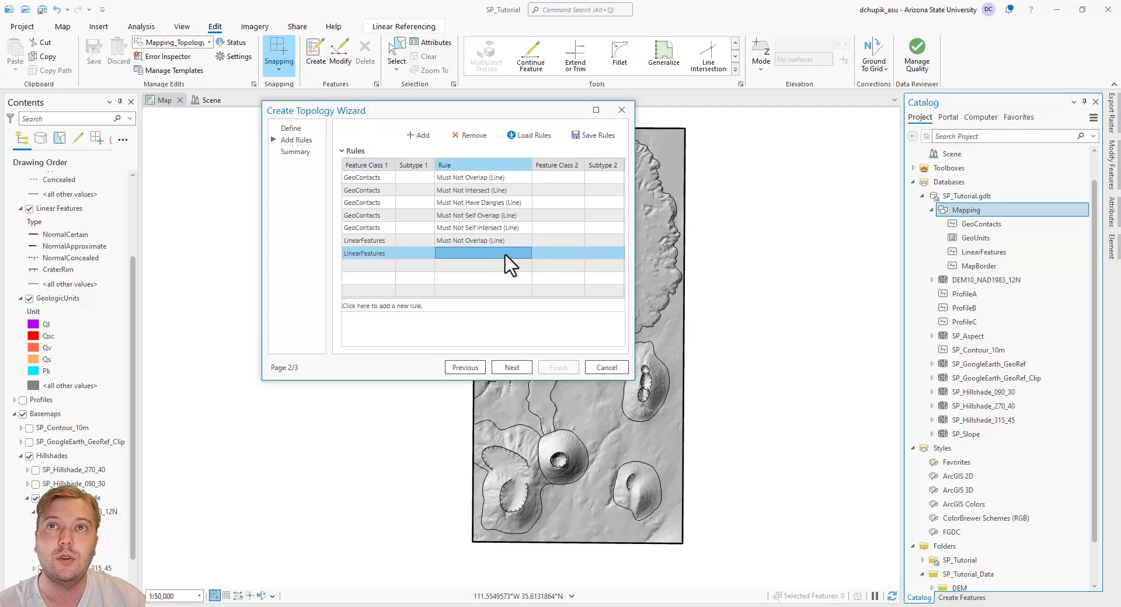
pyautogui.click(483, 253)
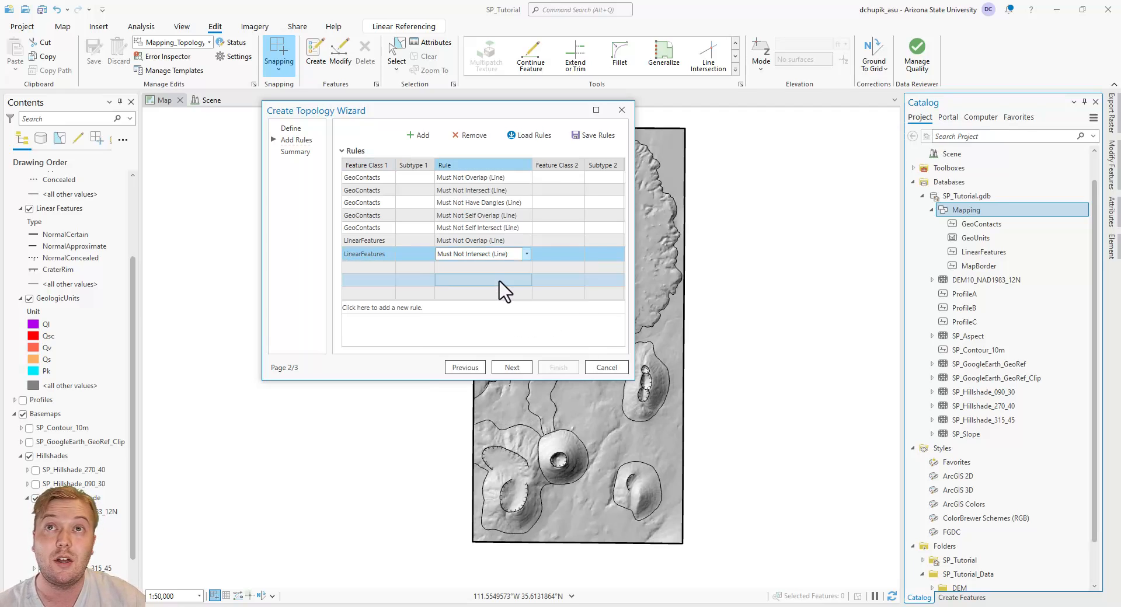
# Step: Add LinearFeatures dangle, self-overlap and self-intersect rules and advance to the summary page
pyautogui.click(390, 266)
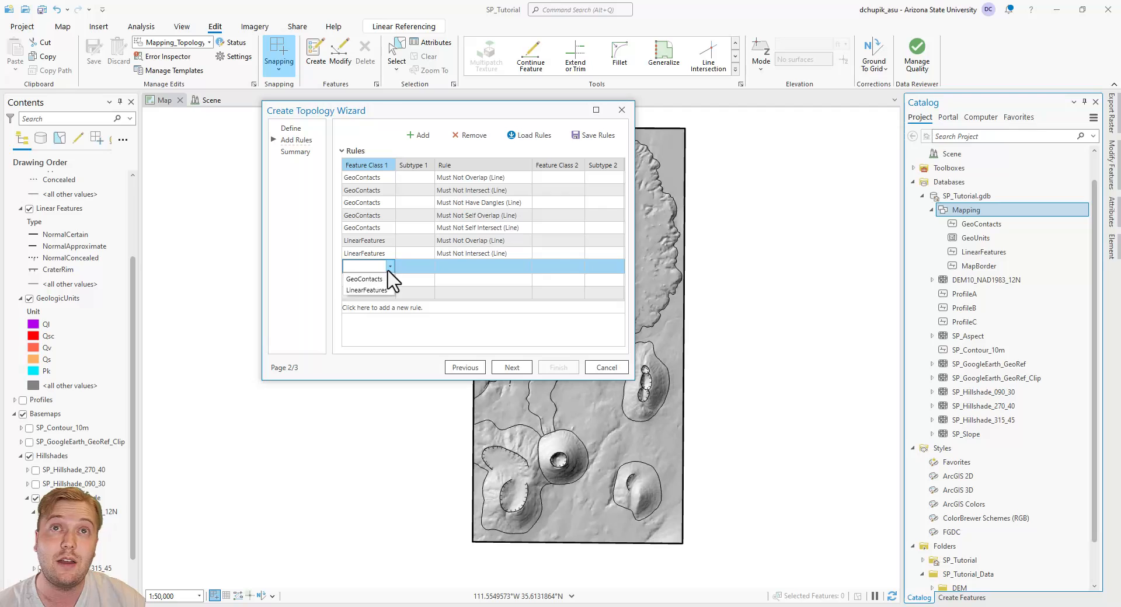
pyautogui.click(366, 290)
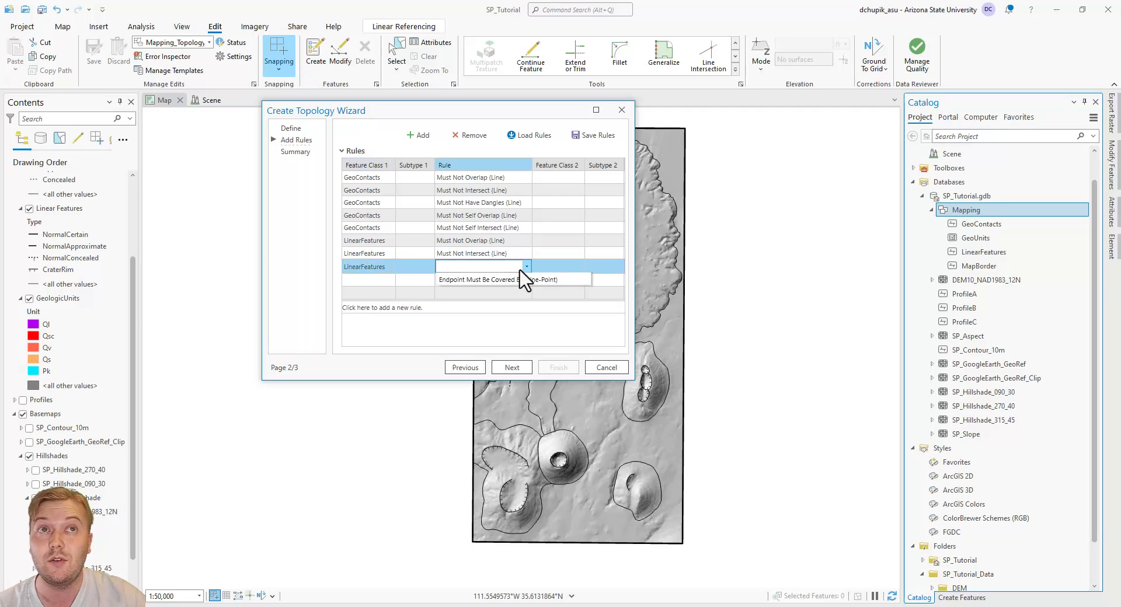
pyautogui.click(500, 279)
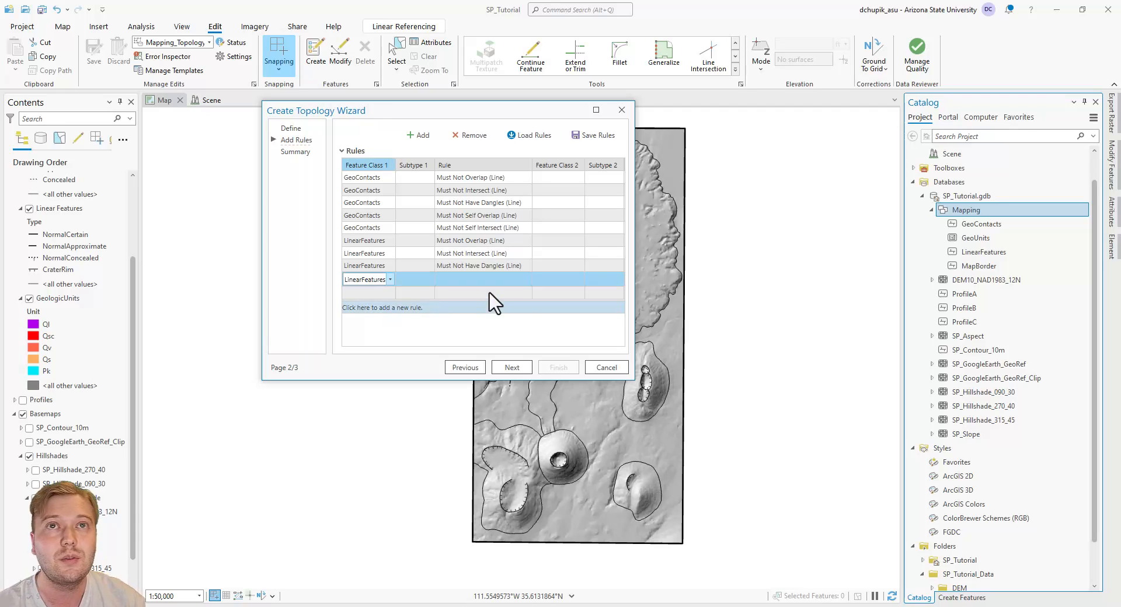
pyautogui.click(527, 279)
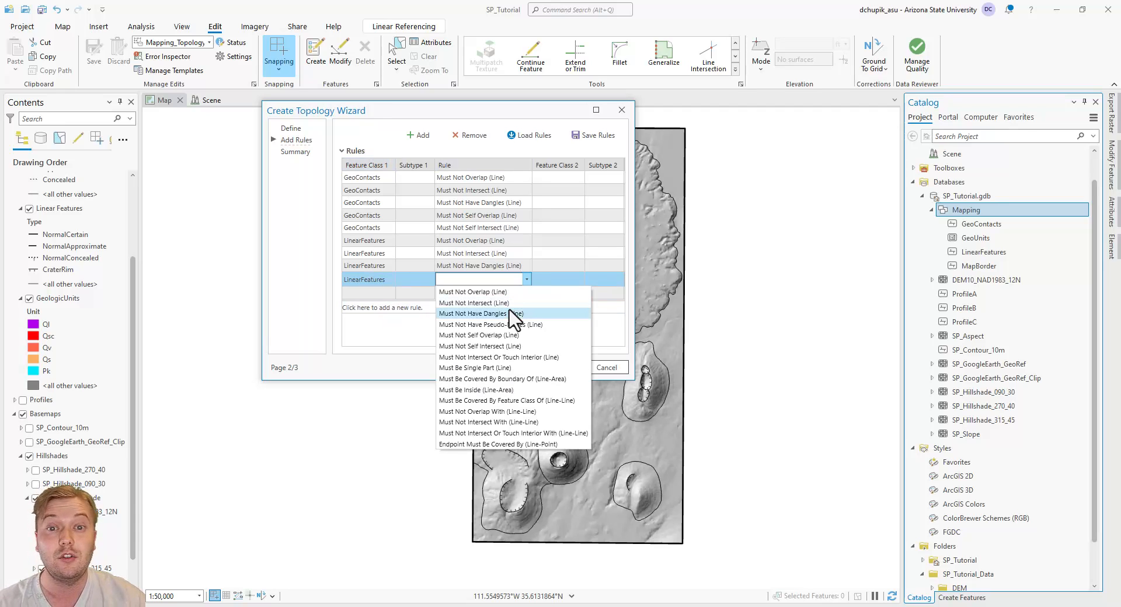
pyautogui.click(478, 335)
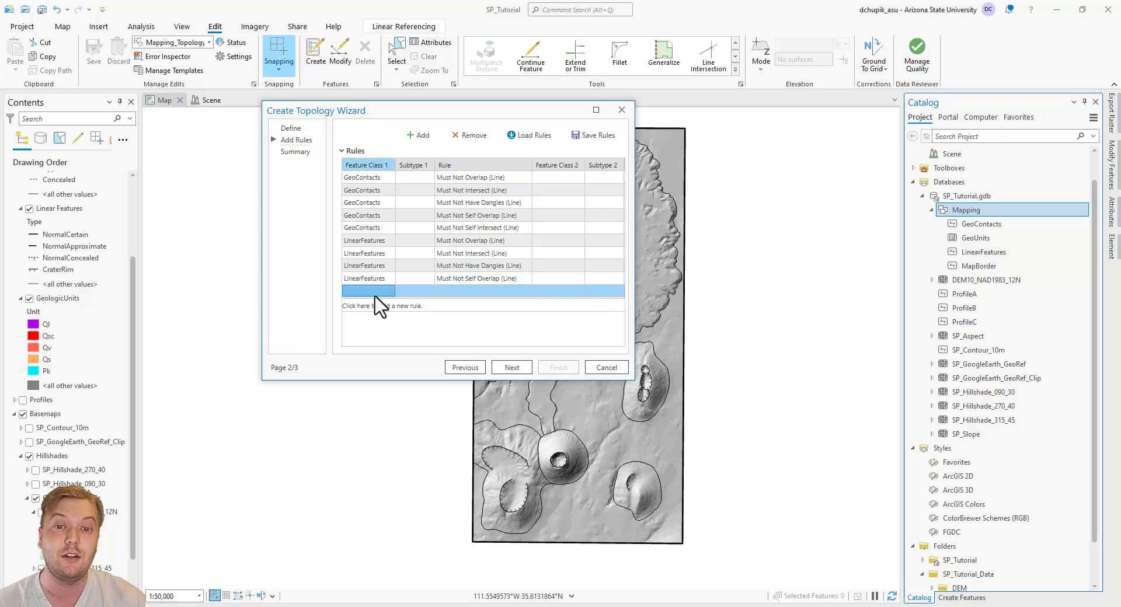
pyautogui.click(366, 292)
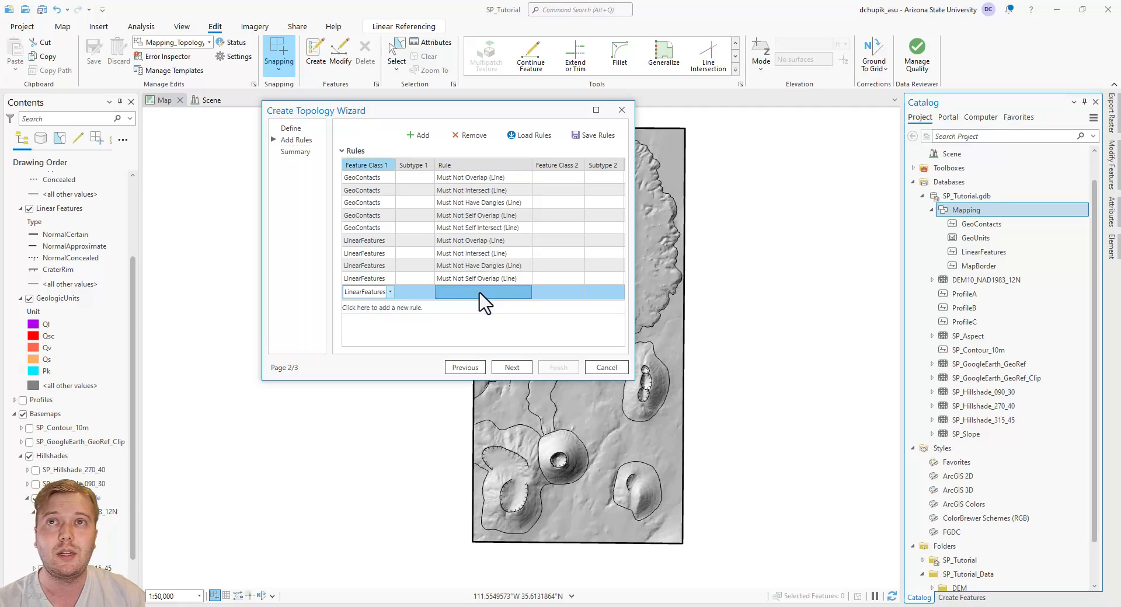
pyautogui.click(483, 292)
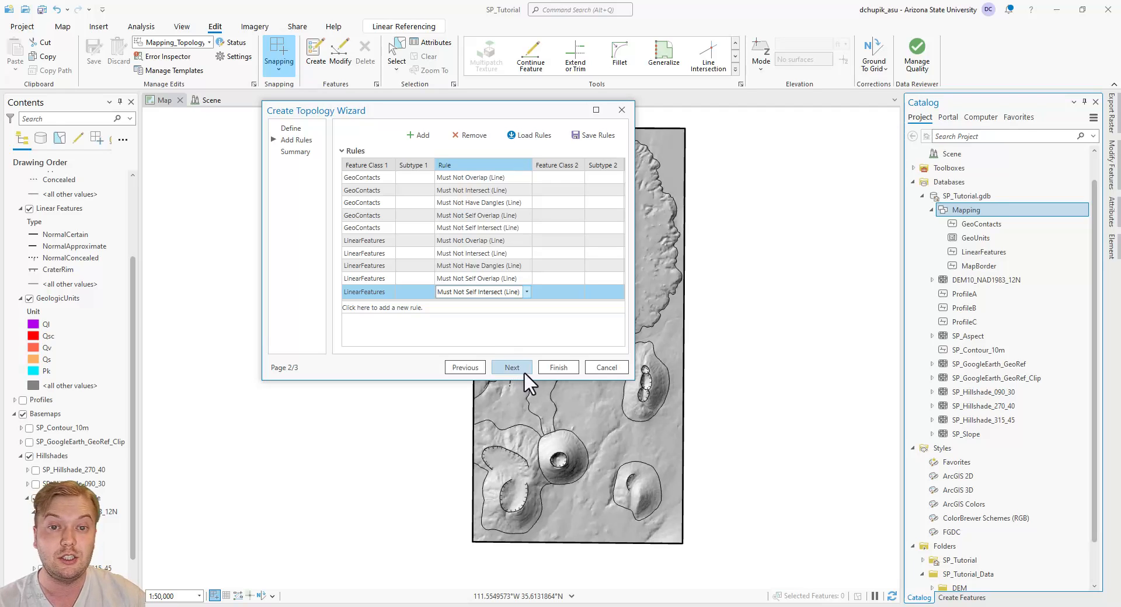
pyautogui.click(512, 367)
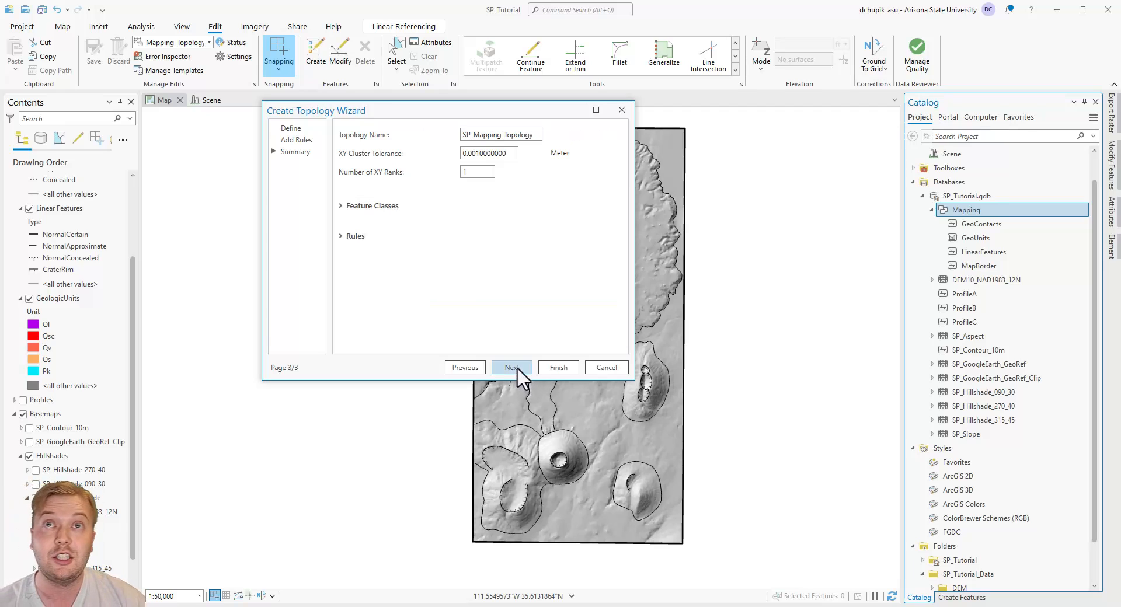
# Step: Finish the Create Topology Wizard to build SP_Mapping_Topology
pyautogui.click(557, 367)
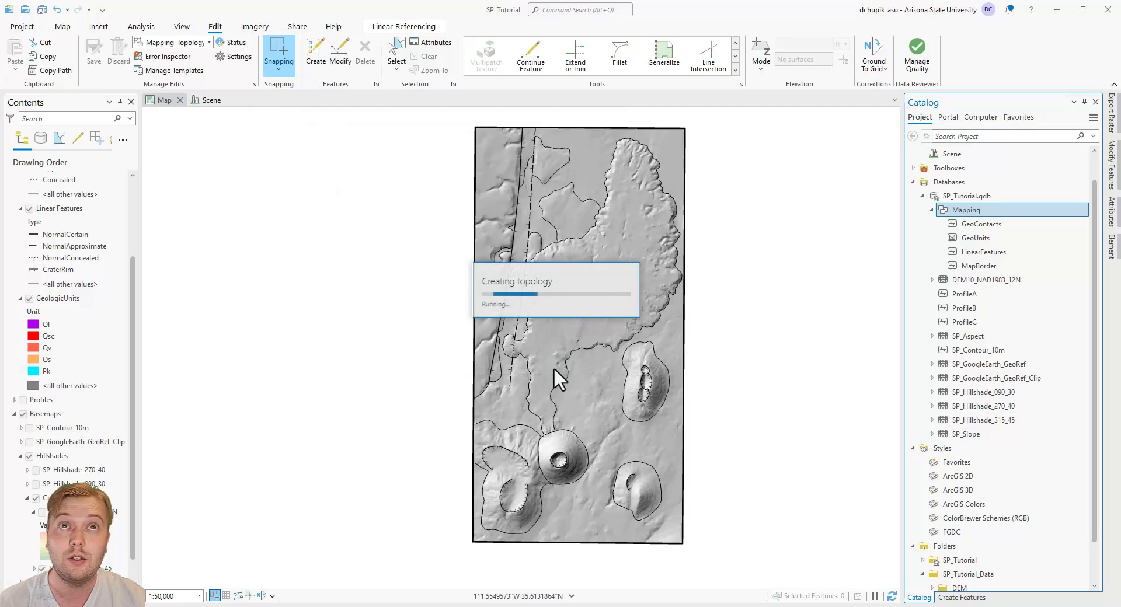
pyautogui.moveTo(819, 301)
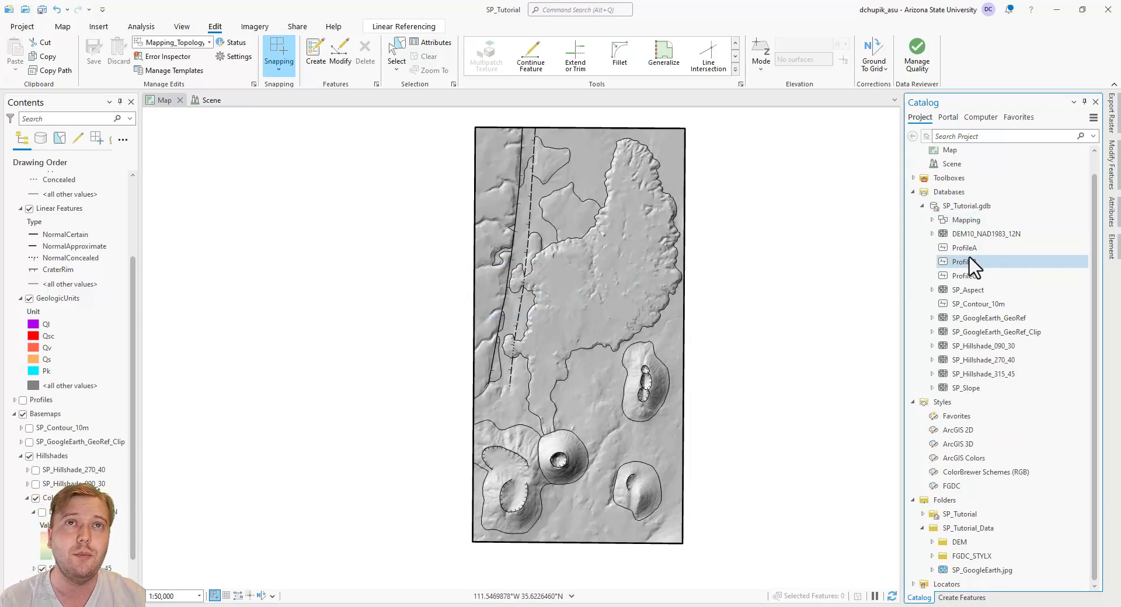
# Step: Validate SP_Mapping_Topology from the Mapping dataset and add it to the current map
pyautogui.click(933, 219)
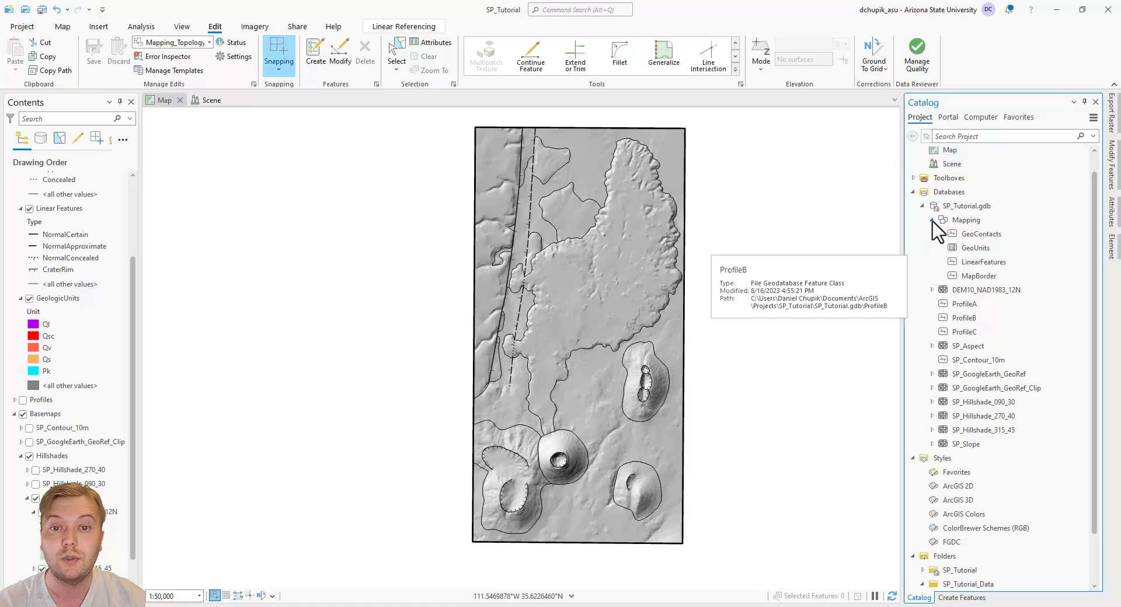
pyautogui.rightClick(972, 220)
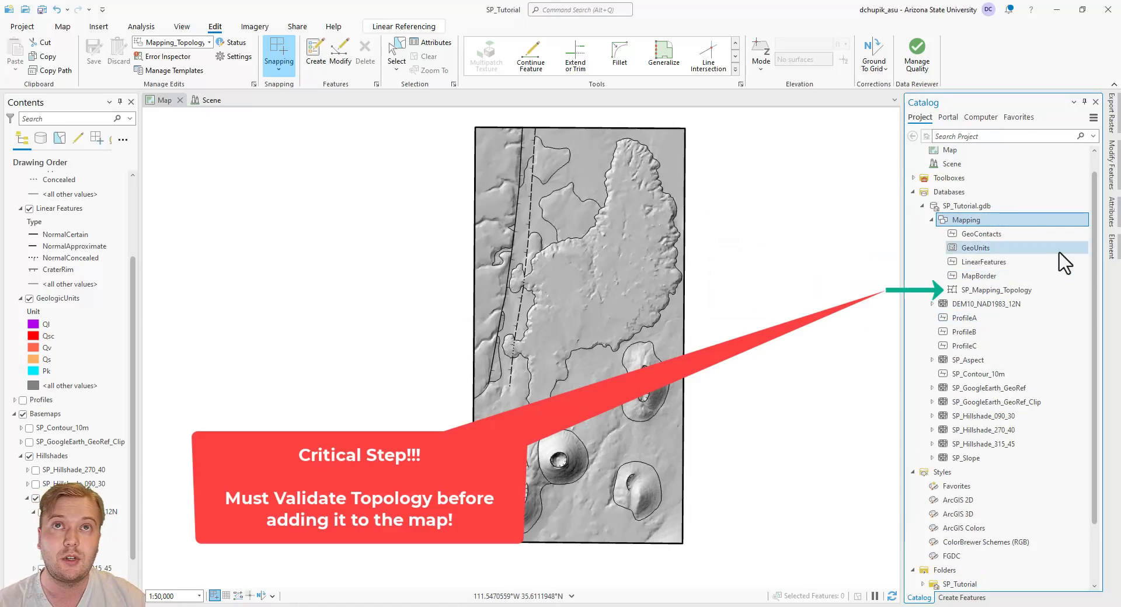
pyautogui.moveTo(996, 290)
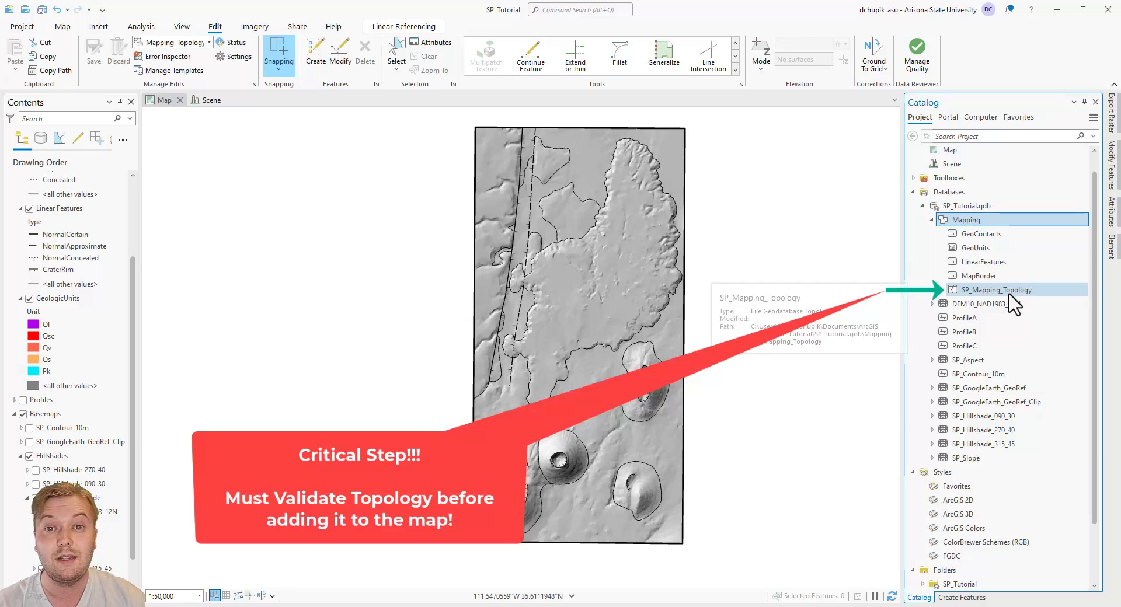
pyautogui.rightClick(994, 290)
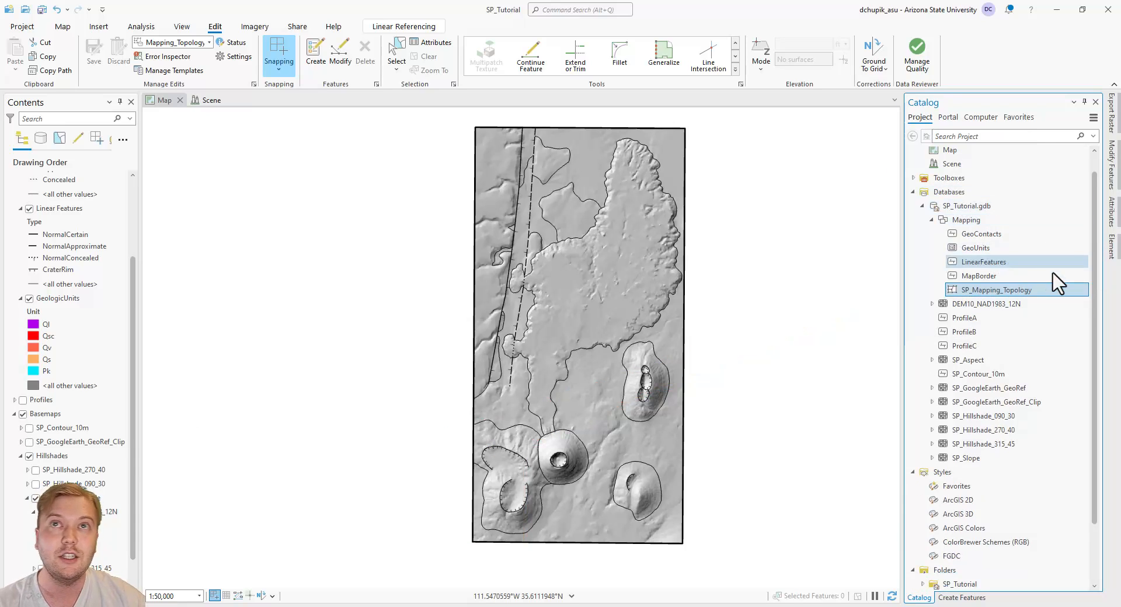
pyautogui.rightClick(994, 289)
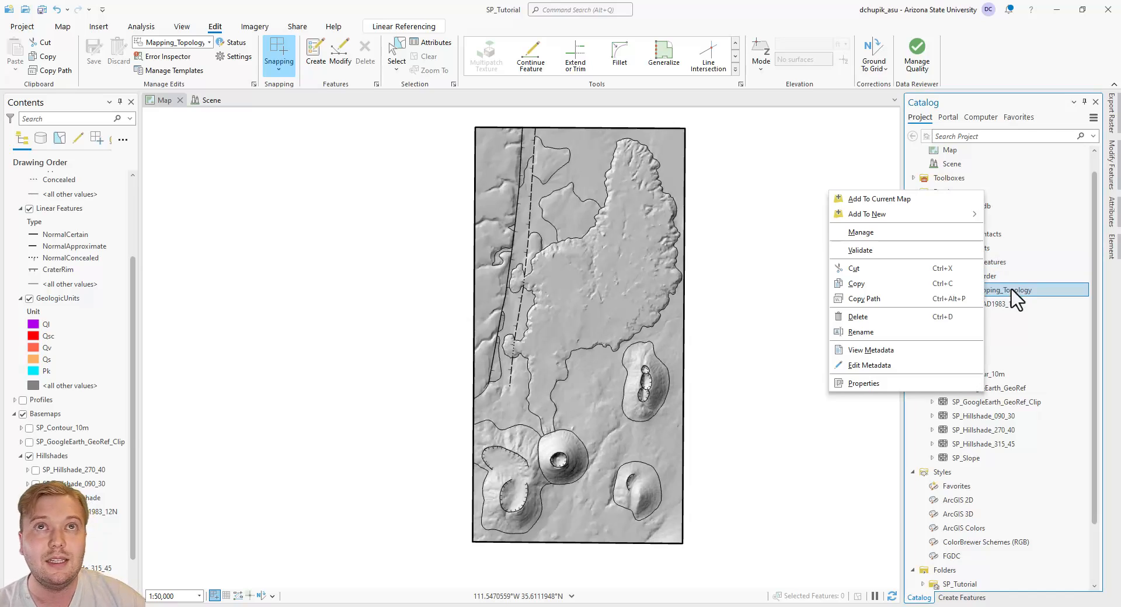
pyautogui.click(878, 198)
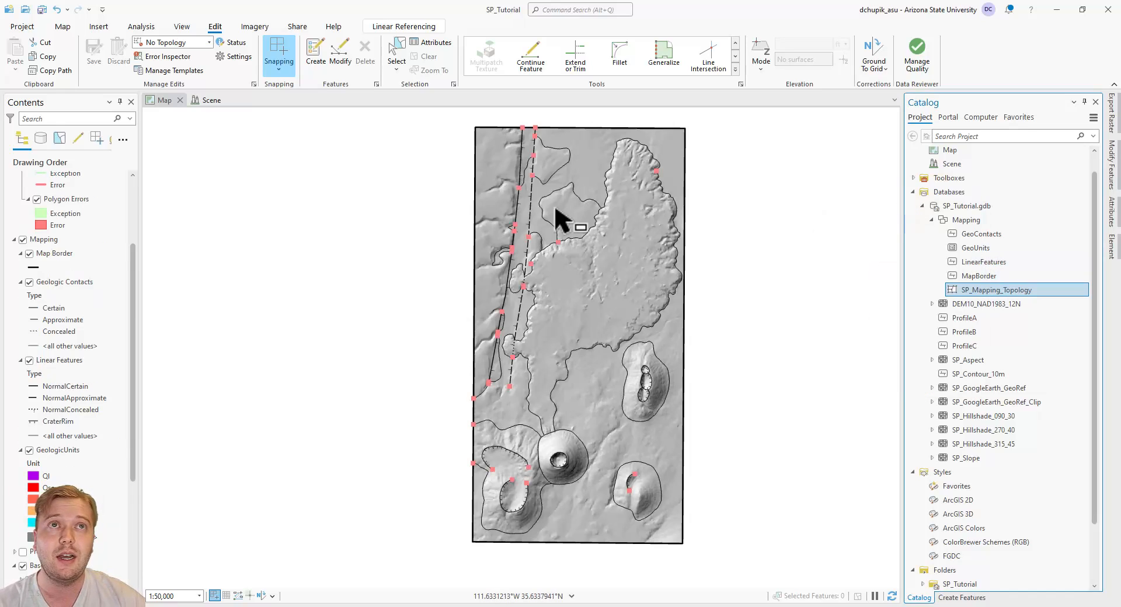
pyautogui.moveTo(139, 329)
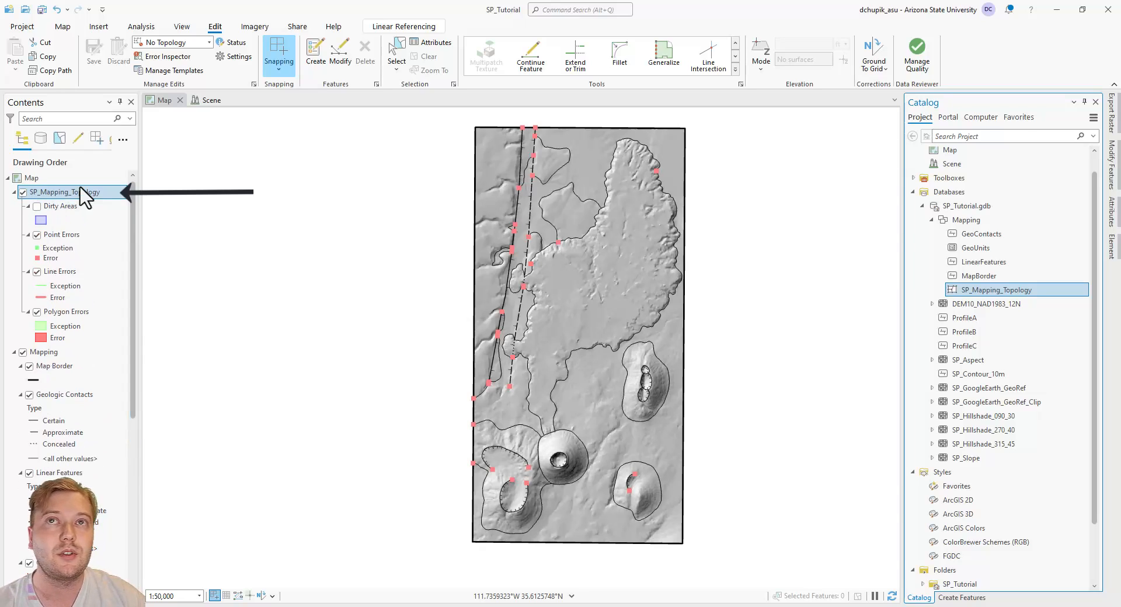
pyautogui.moveTo(18, 362)
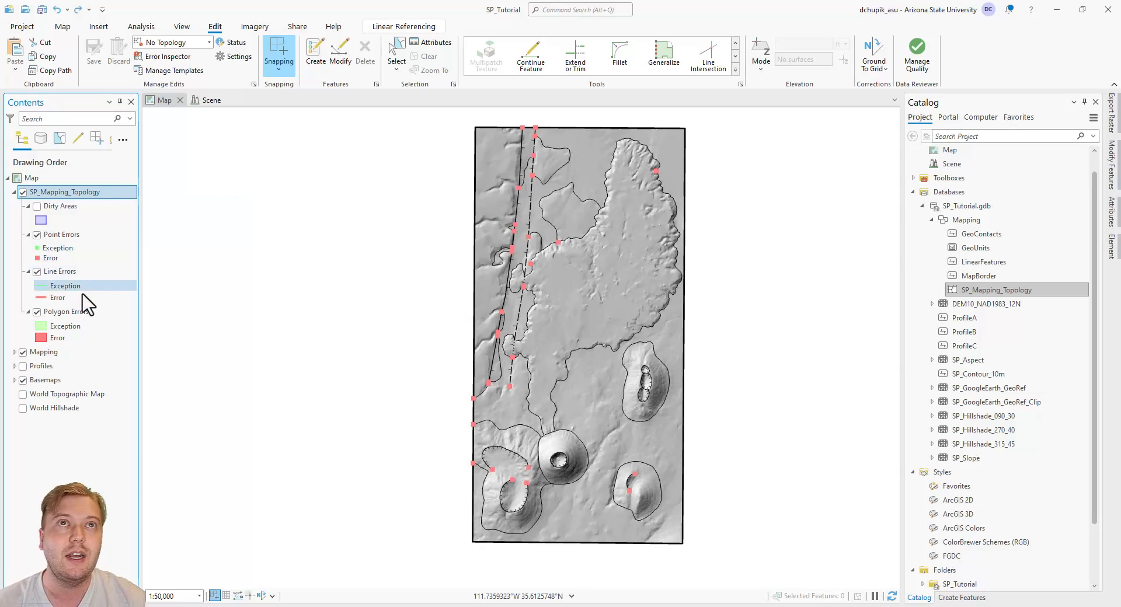
# Step: Switch to the Map tab with the SP_Mapping_Topology error sublayers on top
pyautogui.click(63, 26)
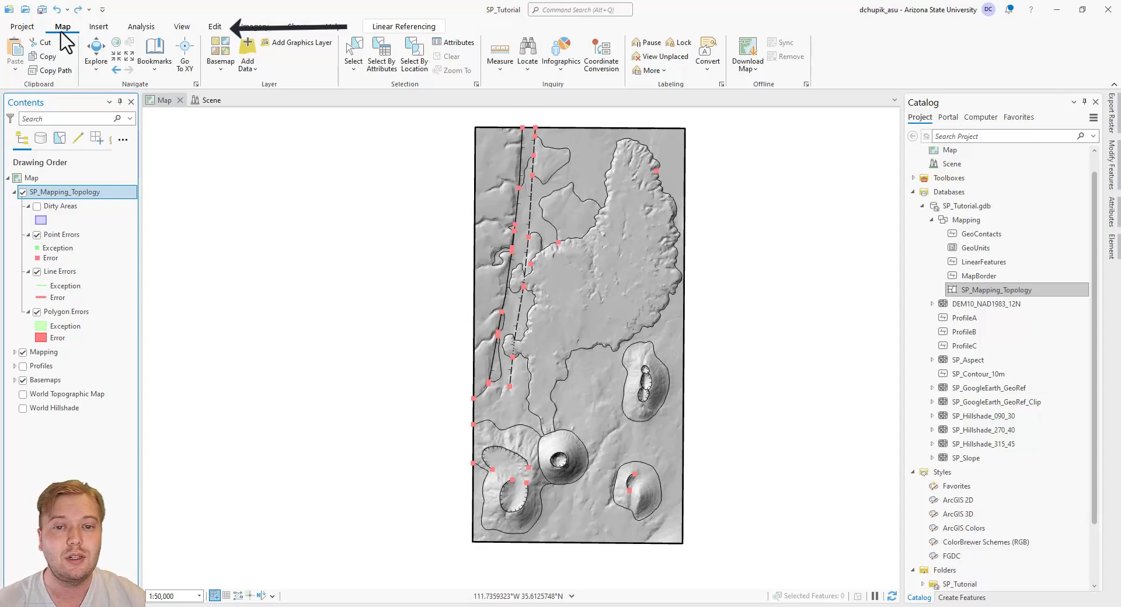
# Step: Set SP_Mapping_Topology (Geodatabase) as the editing topology and browse its 39 errors
pyautogui.click(214, 26)
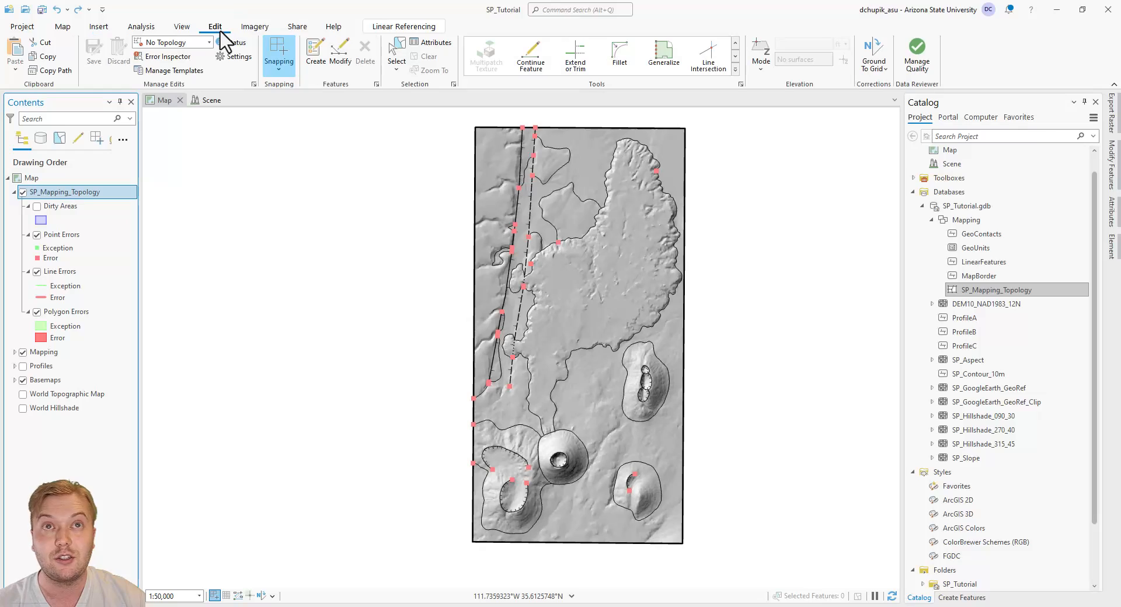
pyautogui.click(208, 42)
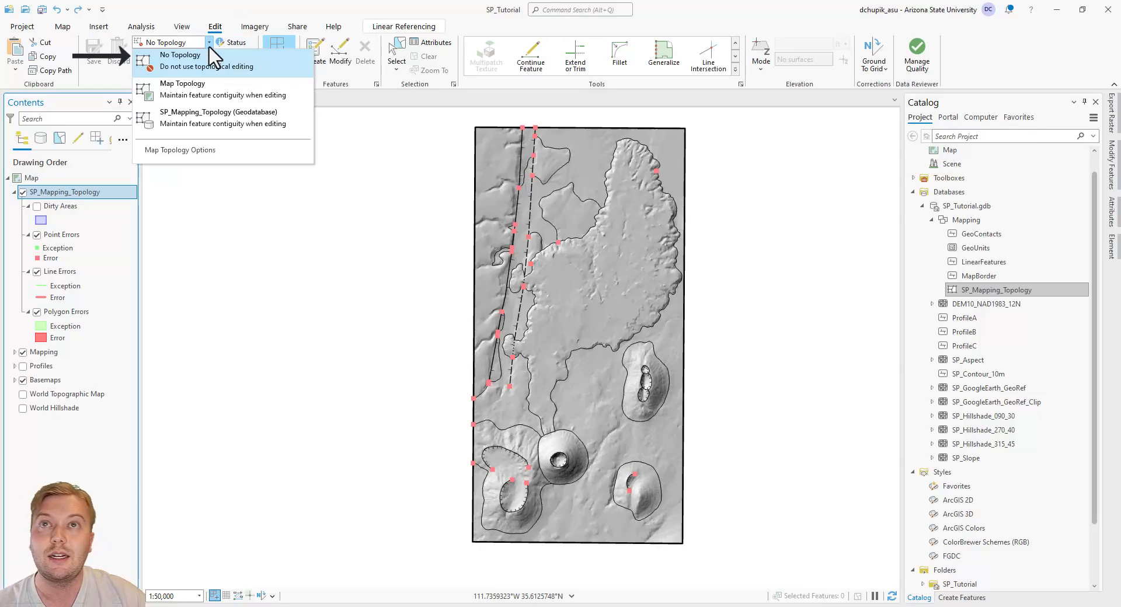
pyautogui.moveTo(229, 118)
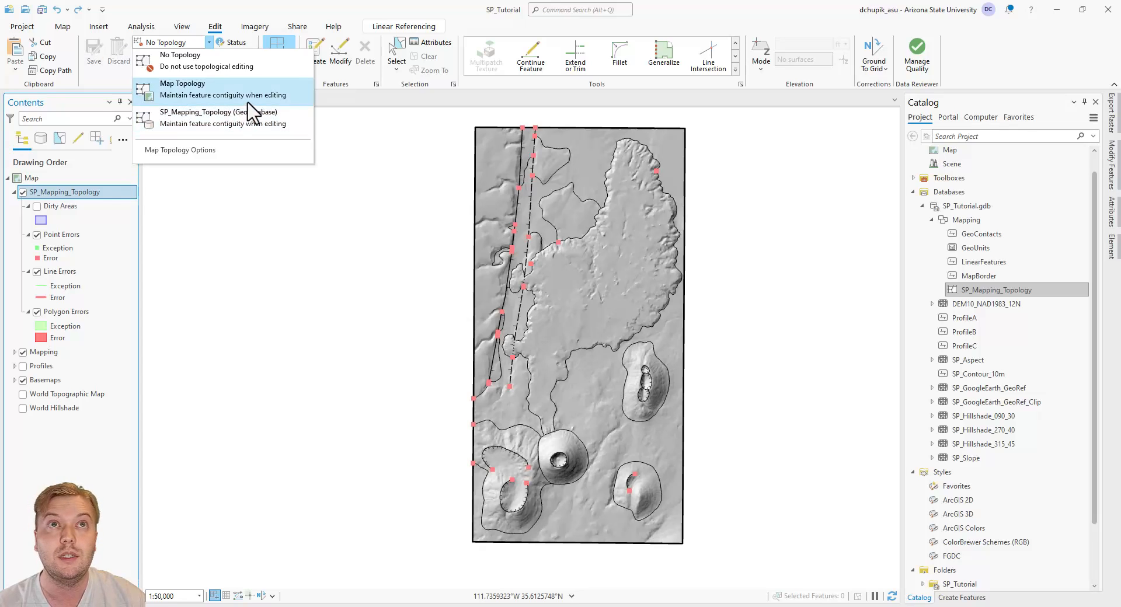
pyautogui.click(182, 84)
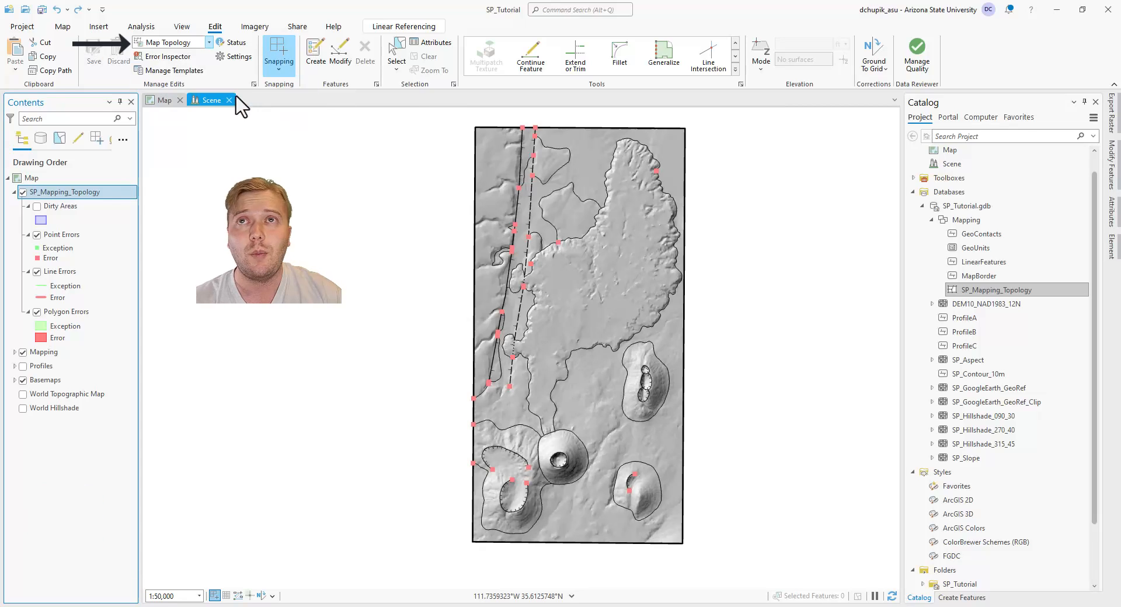
pyautogui.click(168, 57)
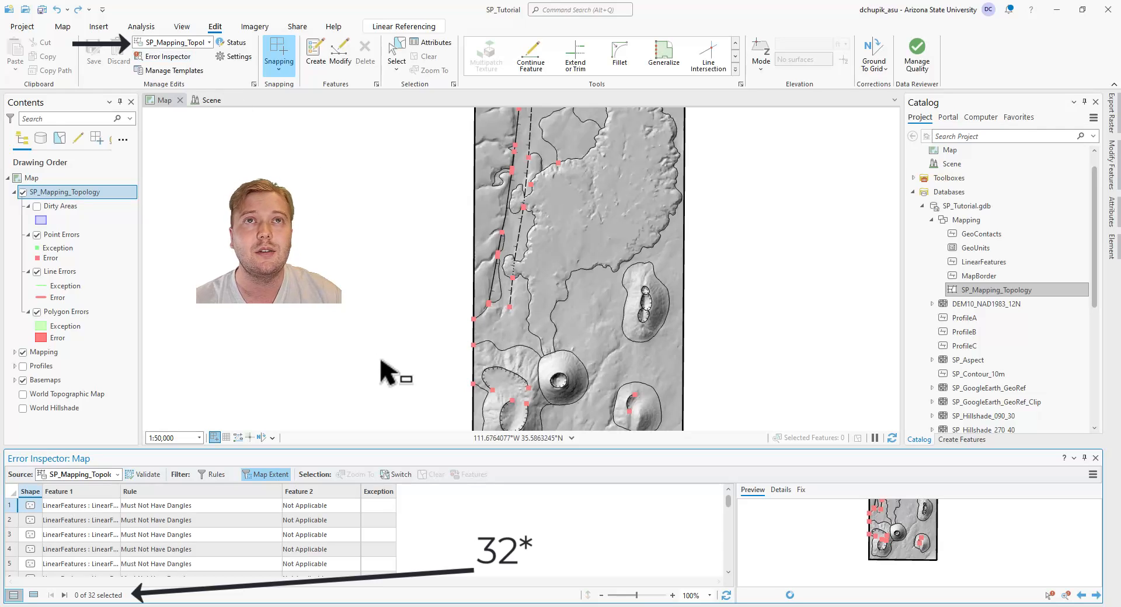
pyautogui.scroll(-3)
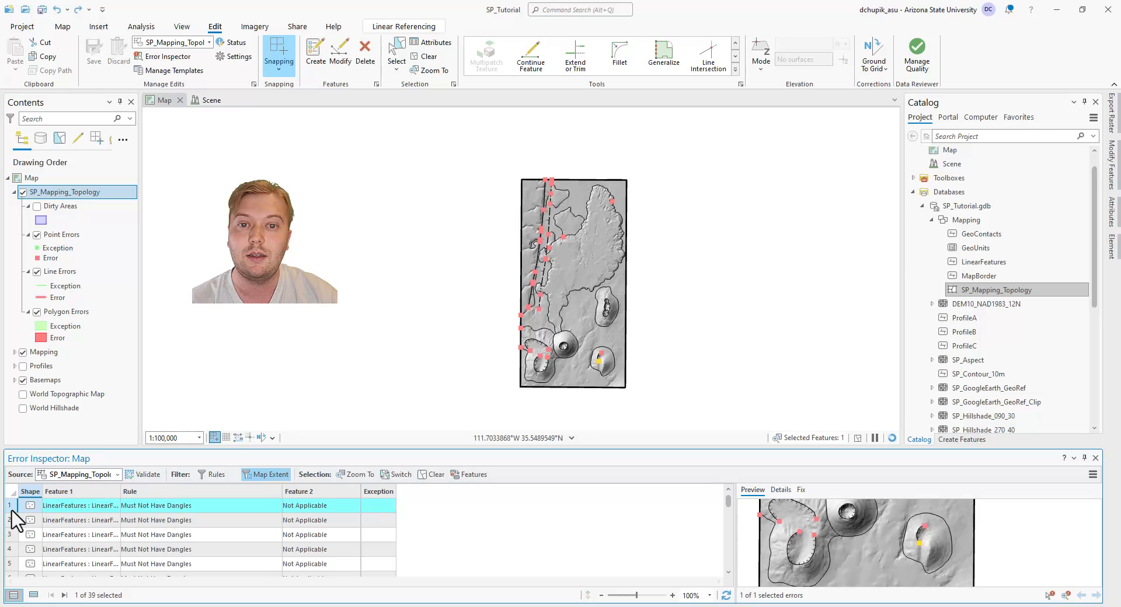
# Step: Zoom to the first dangle error, select the second, and view its Extend fix
pyautogui.rightClick(11, 521)
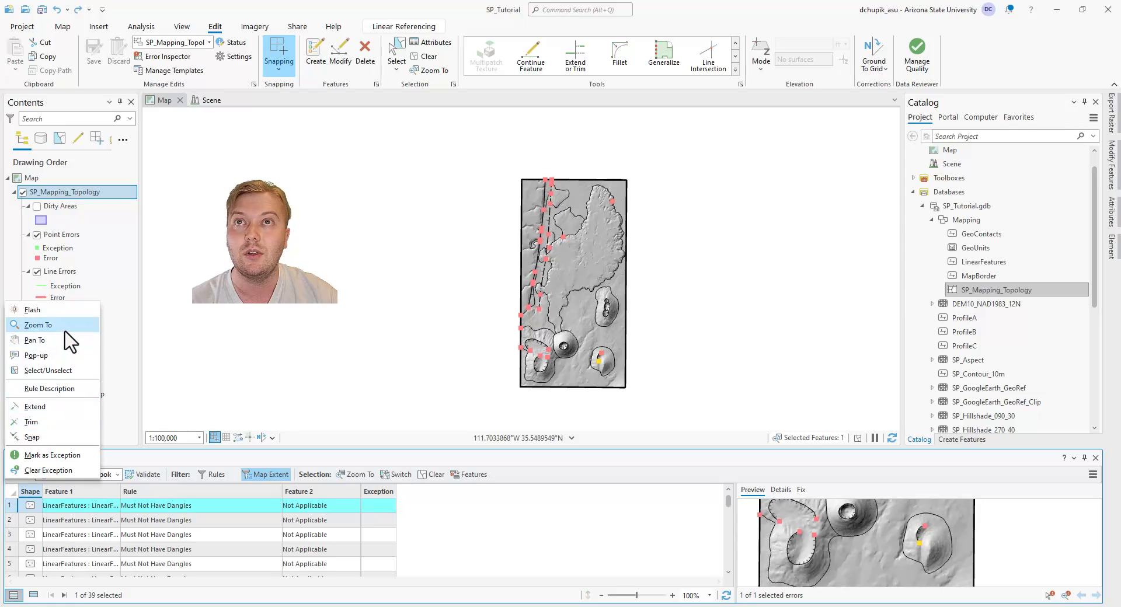
pyautogui.click(38, 325)
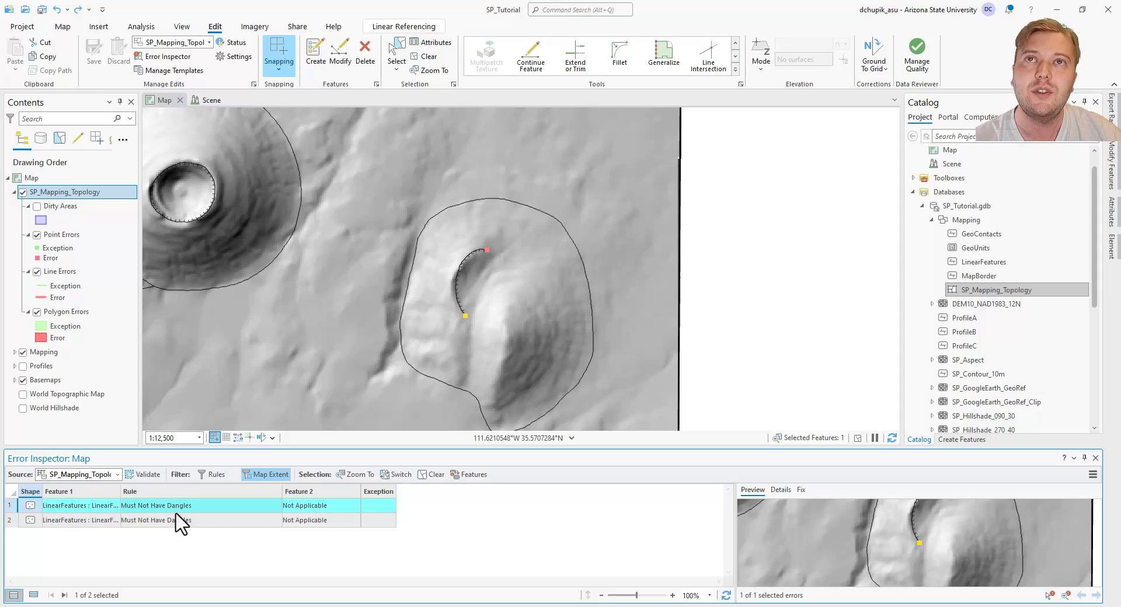
pyautogui.click(179, 520)
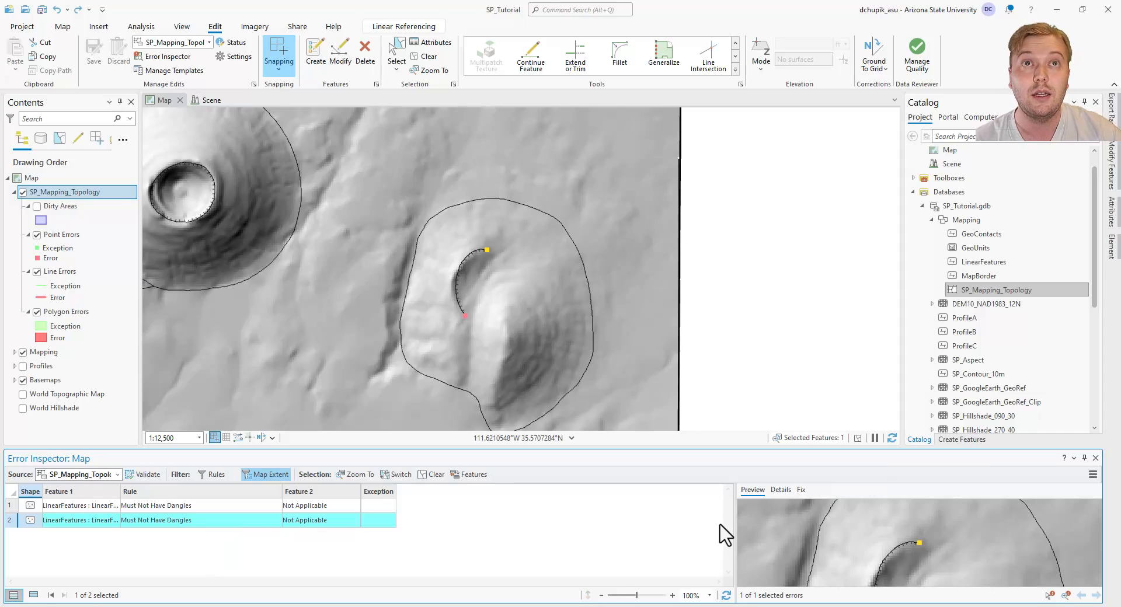
pyautogui.click(801, 490)
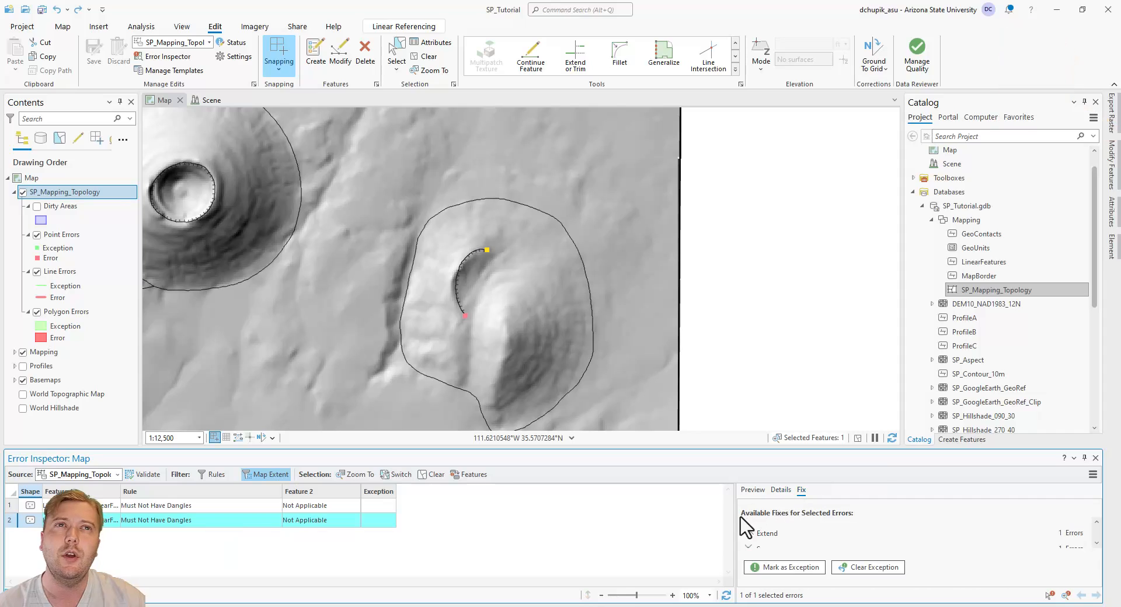
# Step: Mark the curved line's dangle errors as exceptions and select the next error row
pyautogui.click(783, 567)
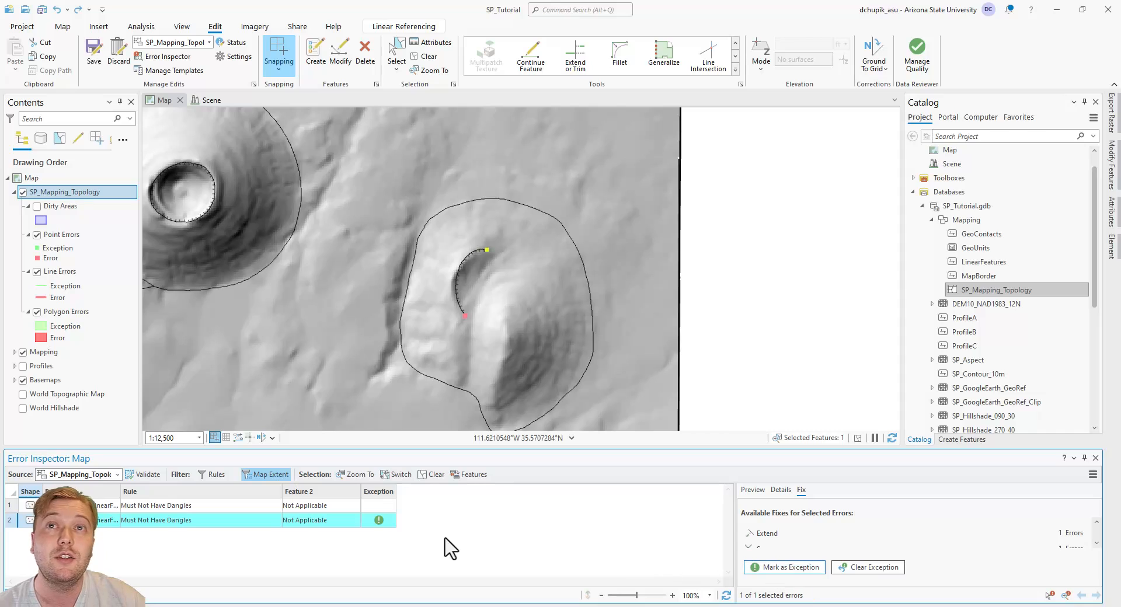
pyautogui.click(179, 505)
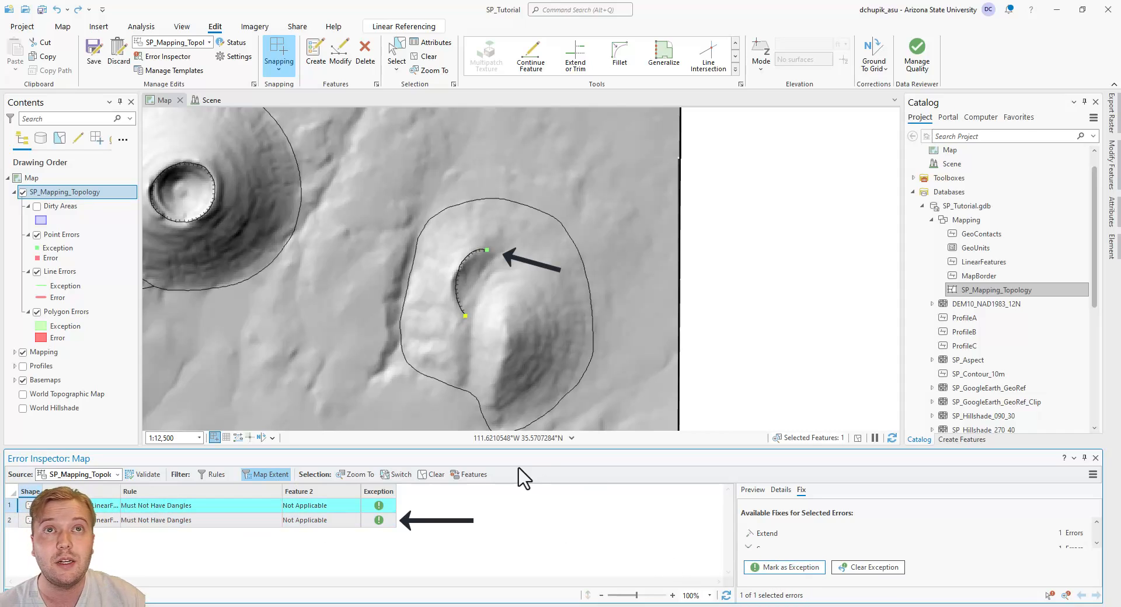
pyautogui.moveTo(226, 311)
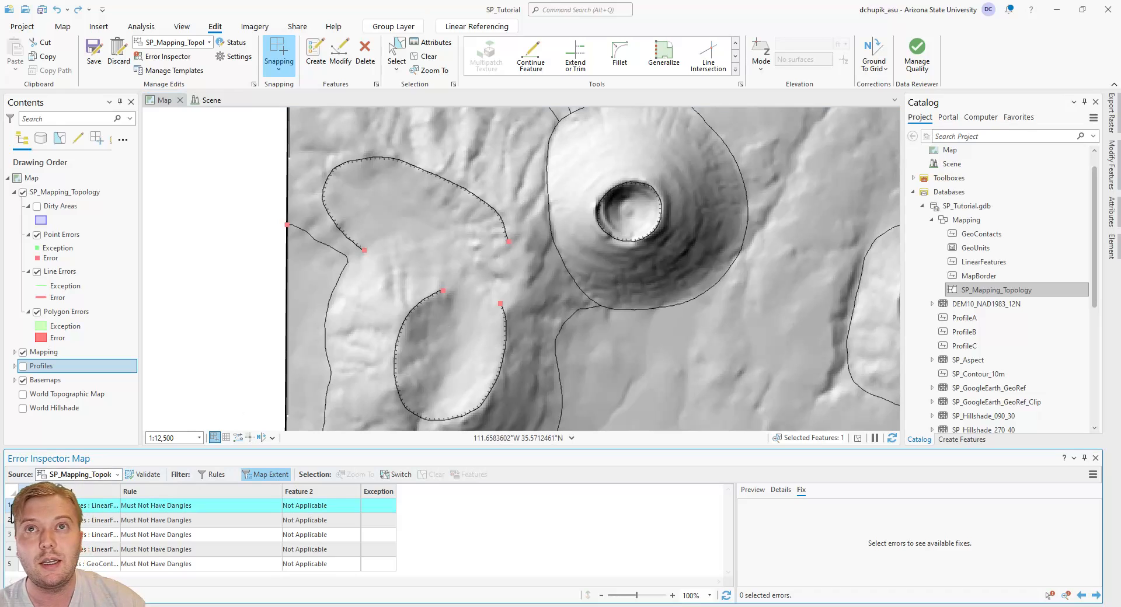
# Step: Mark the four LinearFeatures dangles and one GeoContacts dangle as exceptions, then zoom closer
pyautogui.click(179, 520)
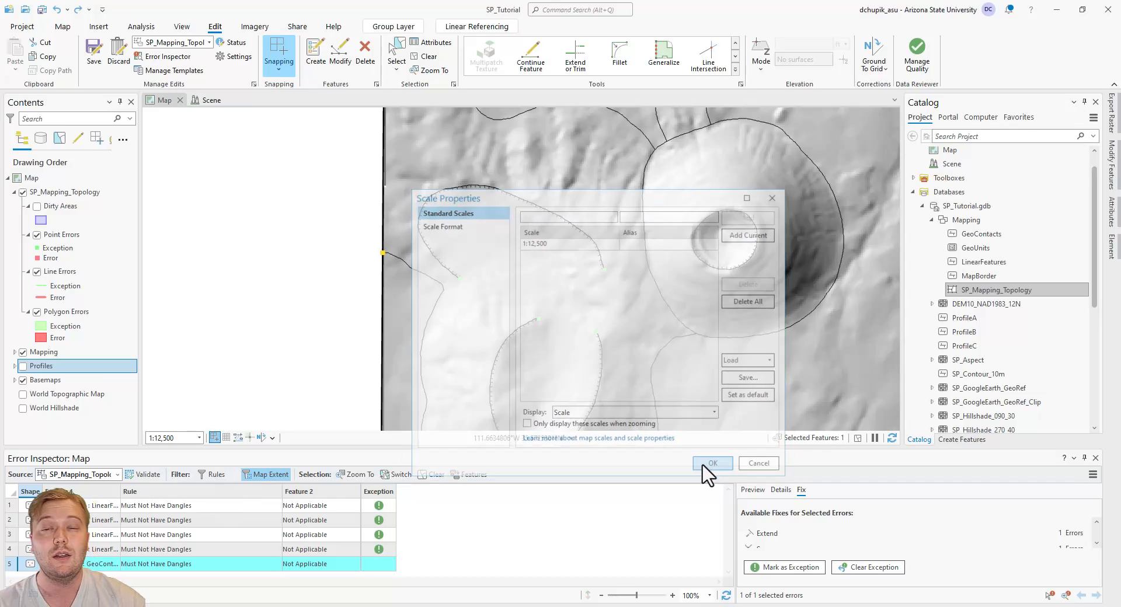
pyautogui.click(711, 464)
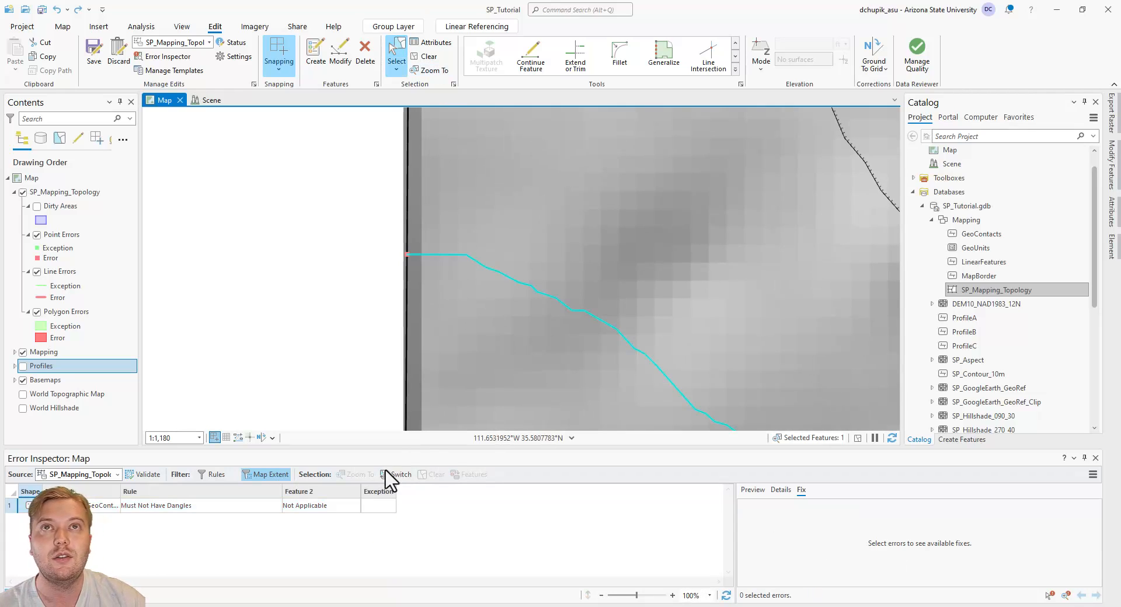
pyautogui.moveTo(121, 518)
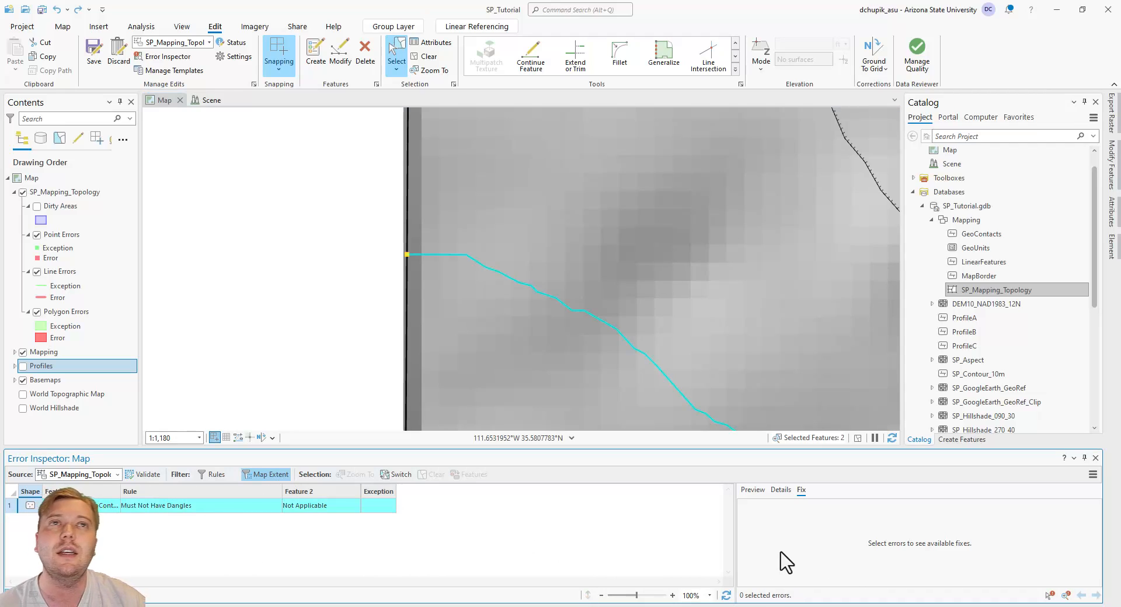
pyautogui.click(200, 506)
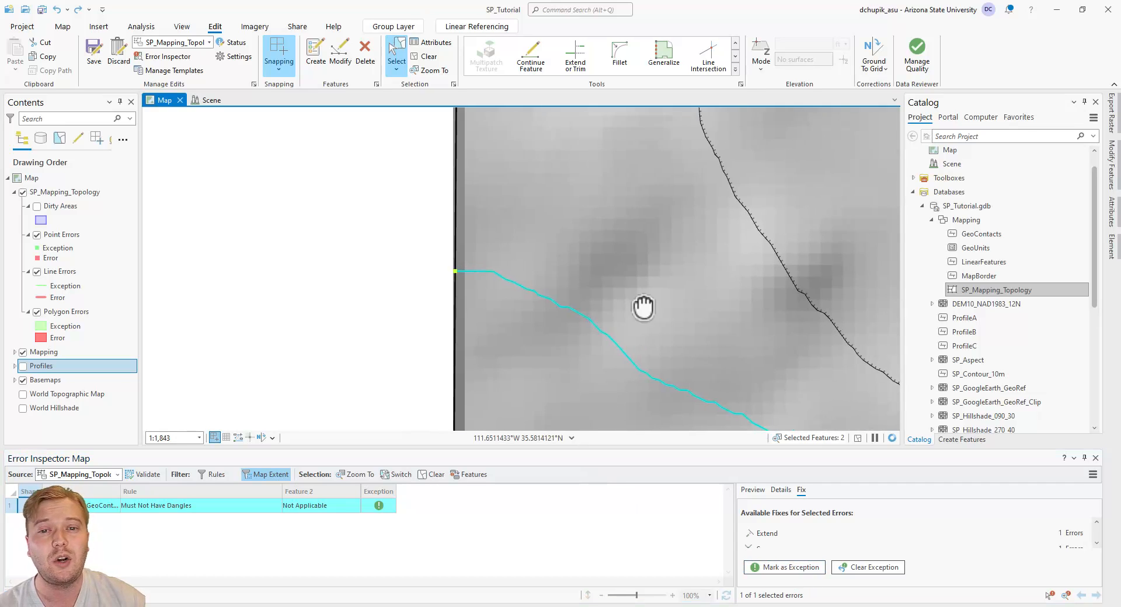
pyautogui.scroll(-3)
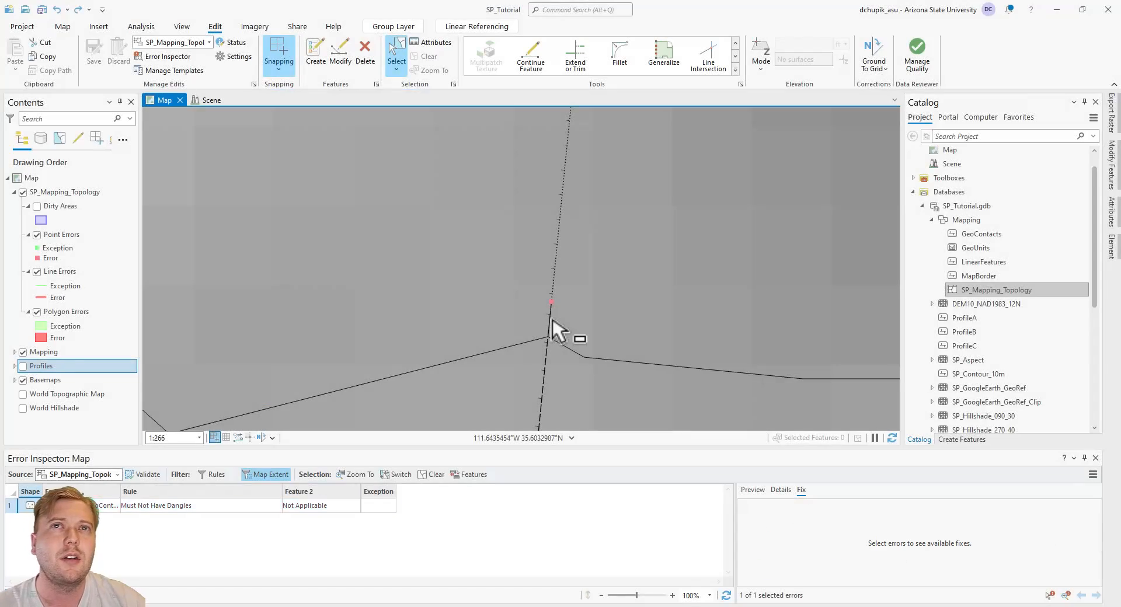
# Step: Select the contact line at the dangling junction and expand the editing tools gallery
pyautogui.click(586, 342)
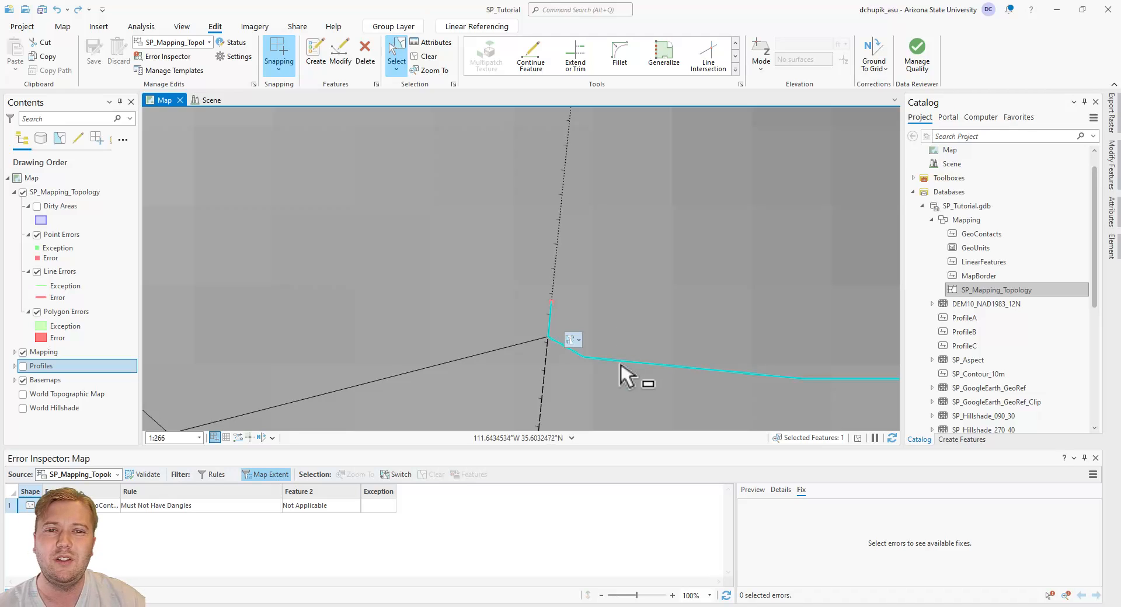
pyautogui.moveTo(745, 70)
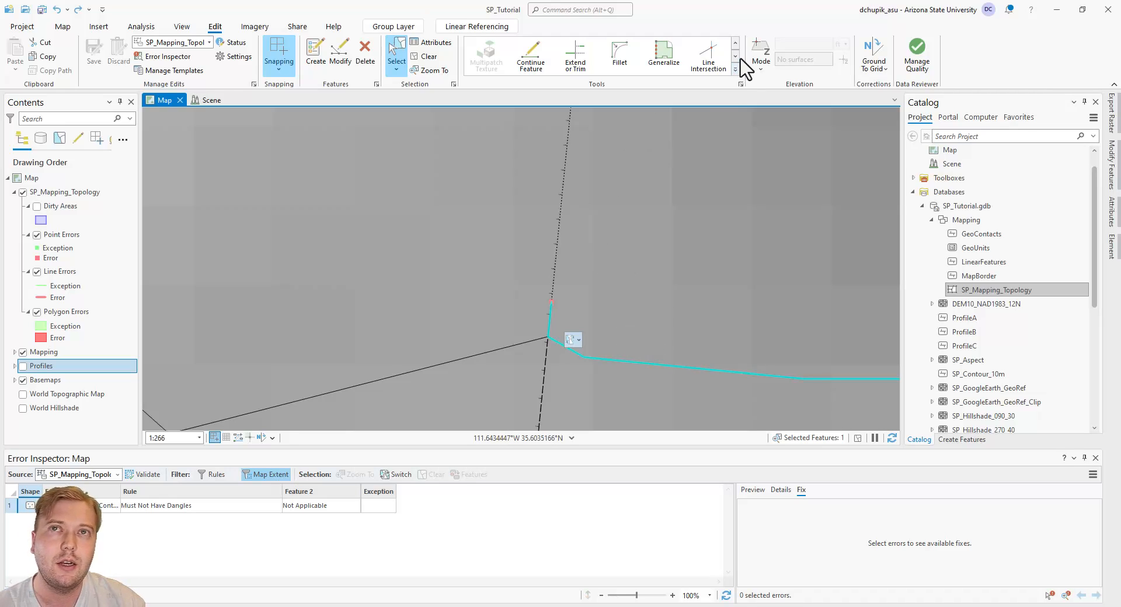
pyautogui.click(735, 56)
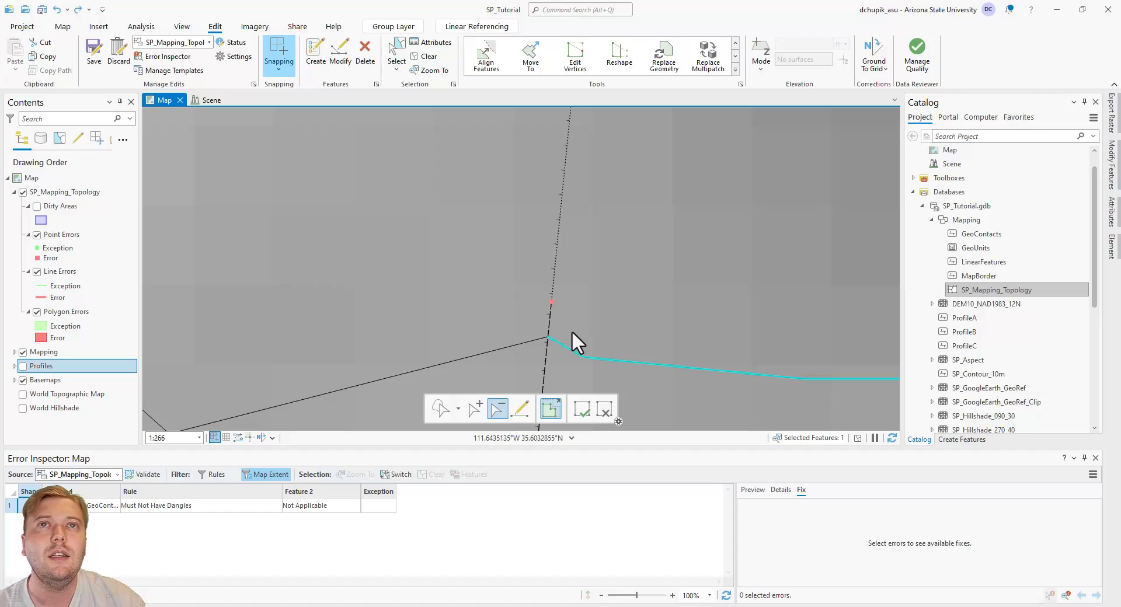
pyautogui.moveTo(583, 365)
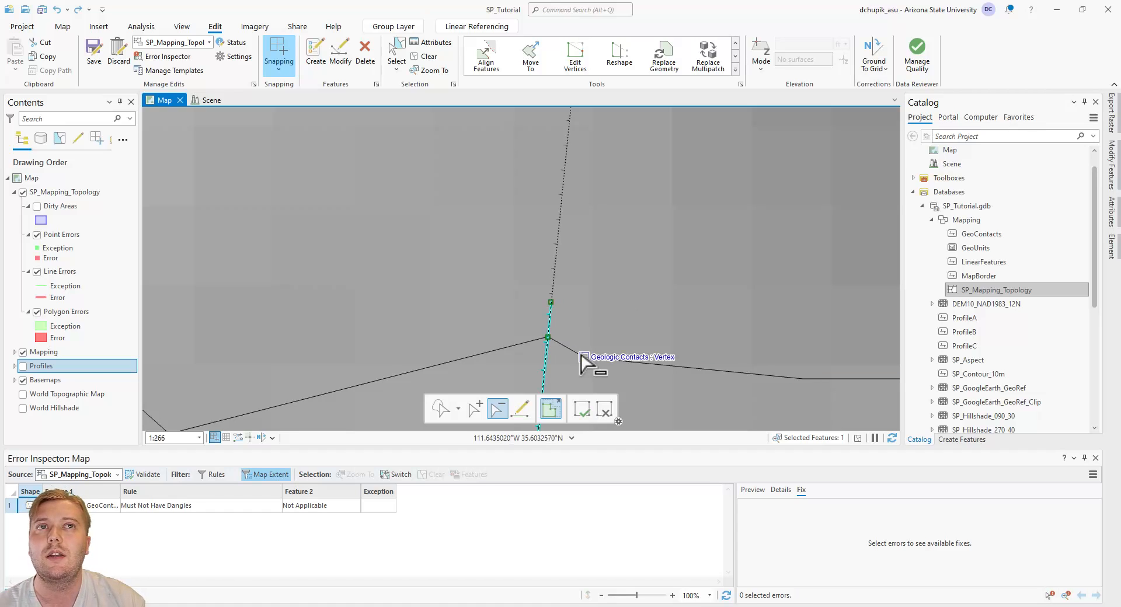
pyautogui.moveTo(547, 379)
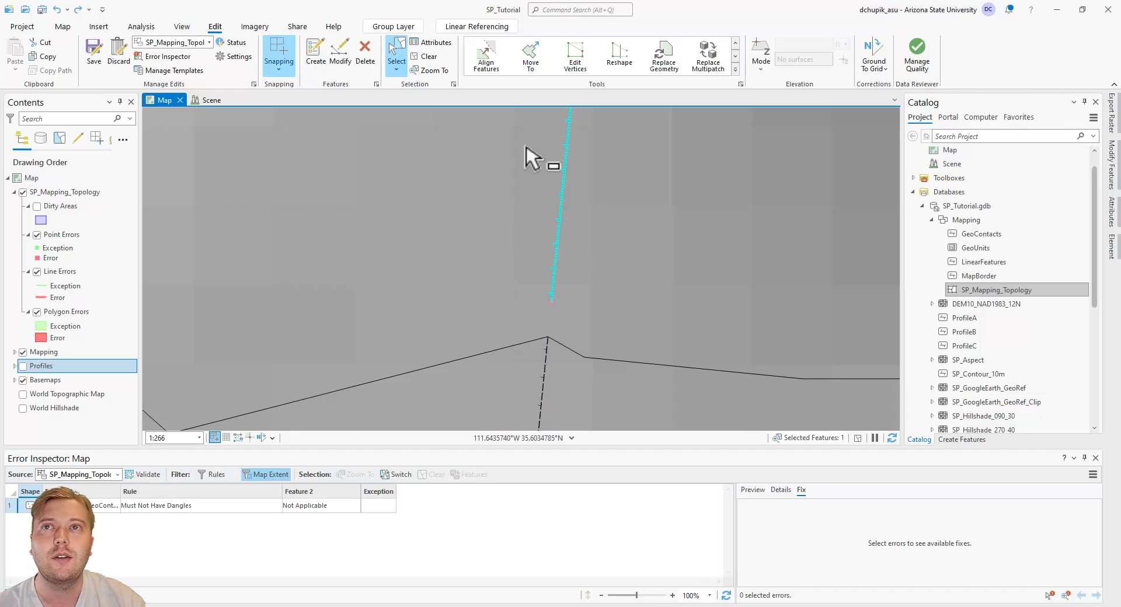
pyautogui.moveTo(529, 56)
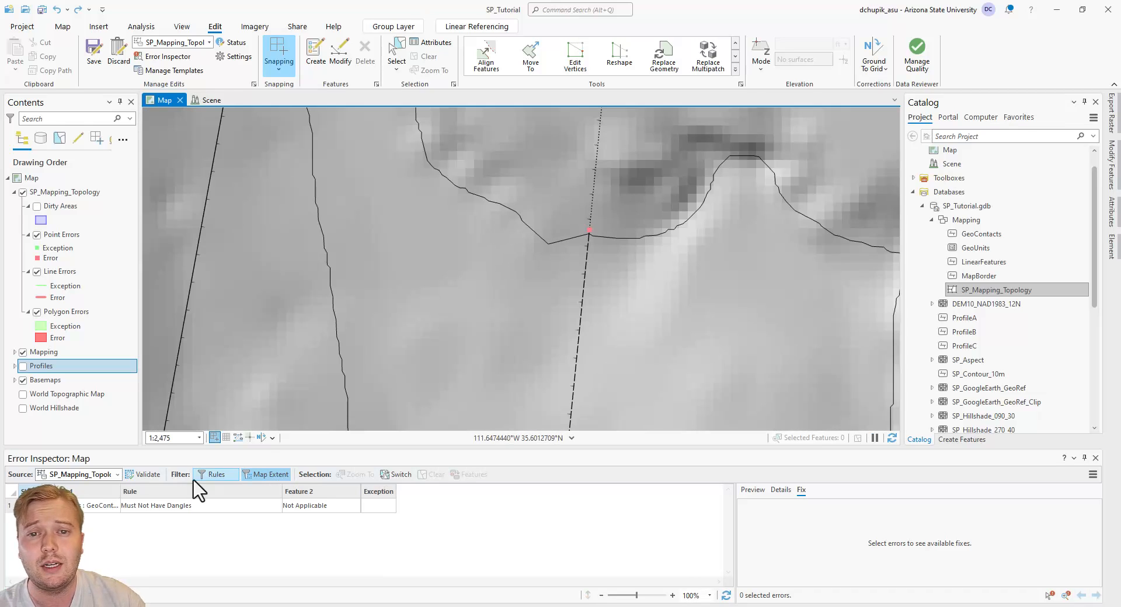
# Step: Select the last GeoContacts dangle error row and mark it as an exception
pyautogui.click(156, 506)
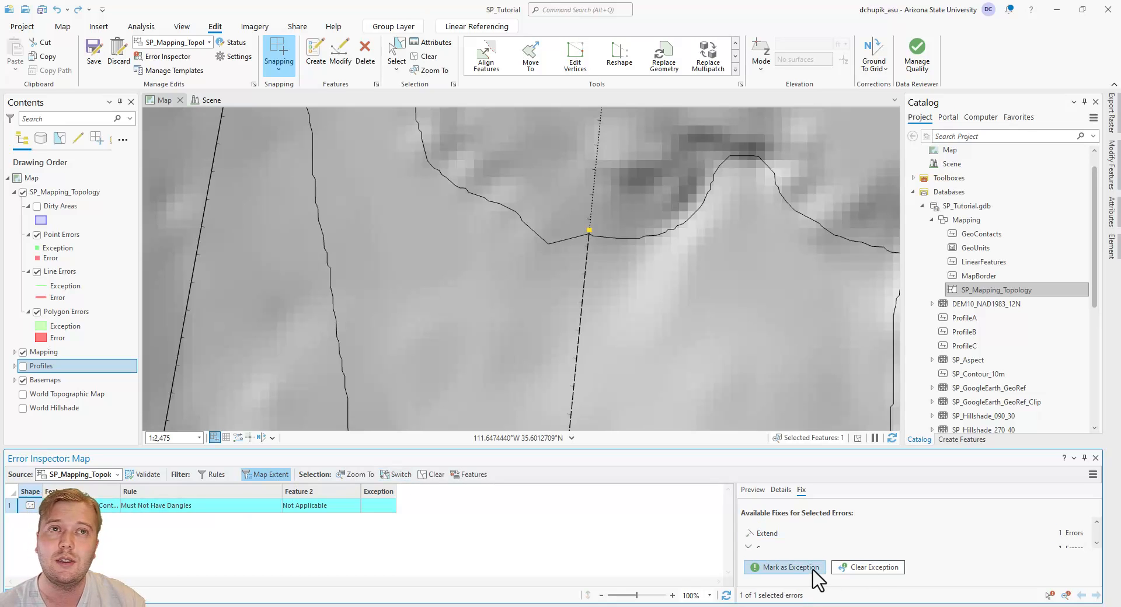
pyautogui.click(785, 567)
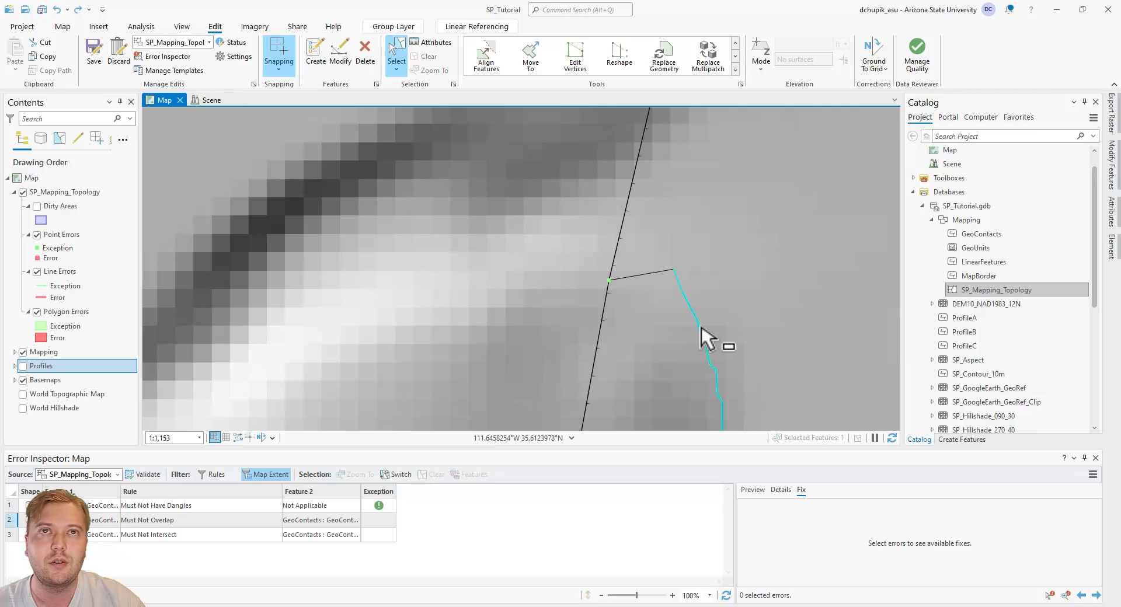
# Step: Delete the overlapping GeoContacts segment, then select the short connecting contact piece
pyautogui.click(705, 306)
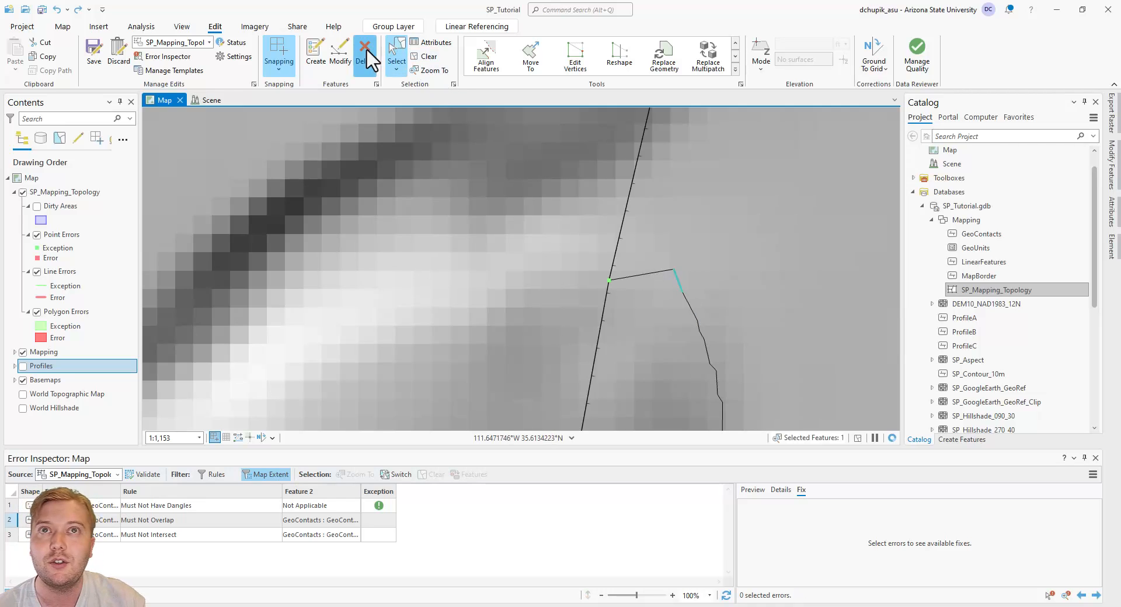
pyautogui.click(366, 54)
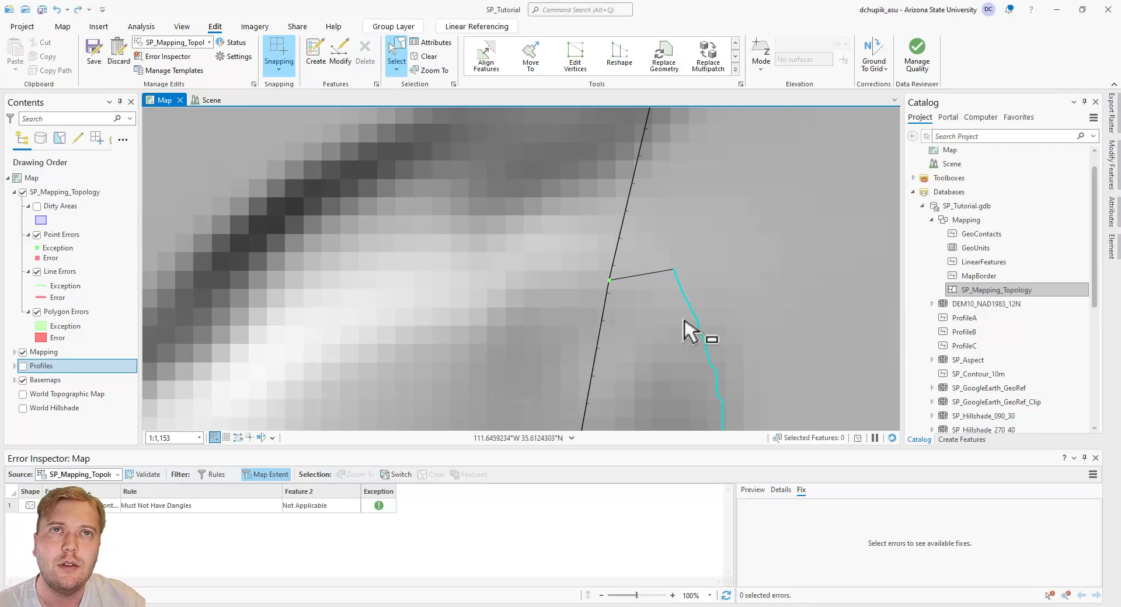
pyautogui.click(643, 275)
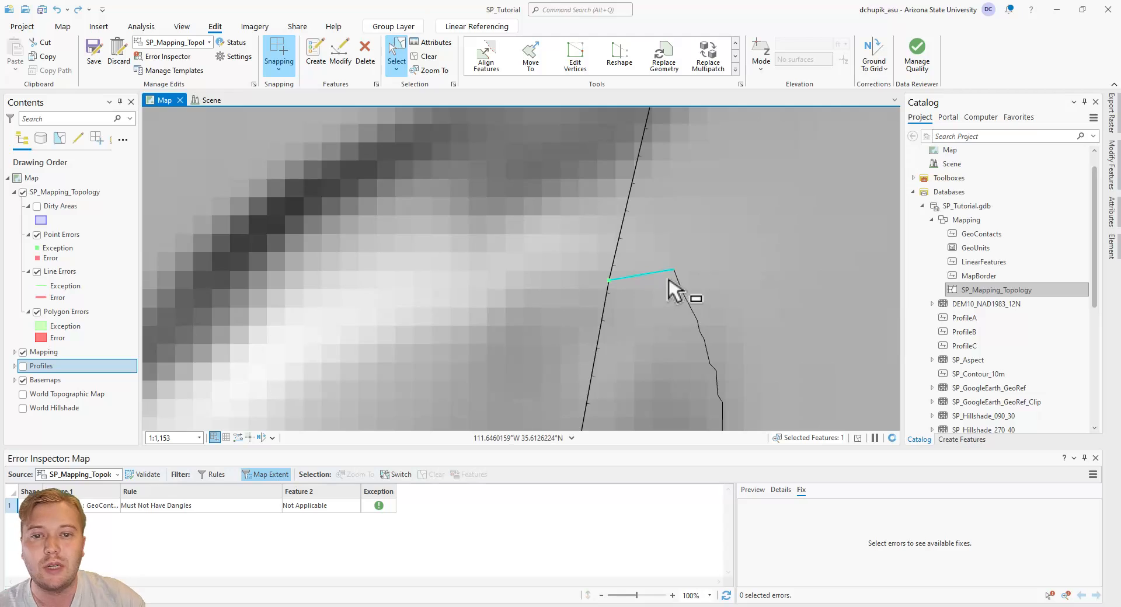
pyautogui.moveTo(678, 258)
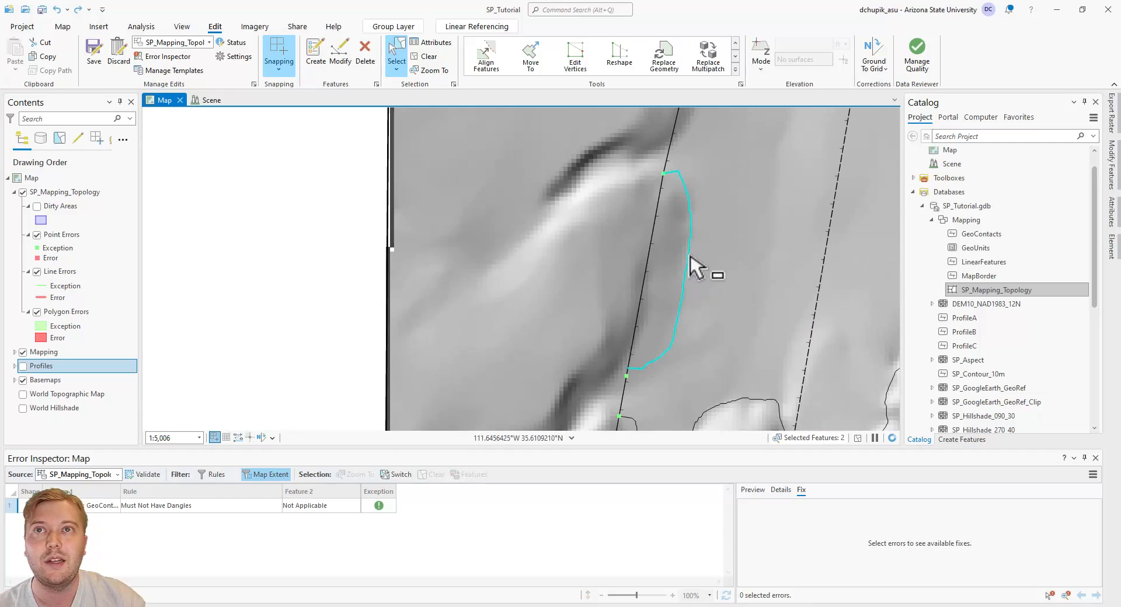
# Step: Merge the two curved GeoContacts pieces into one line with the Merge tool
pyautogui.click(708, 55)
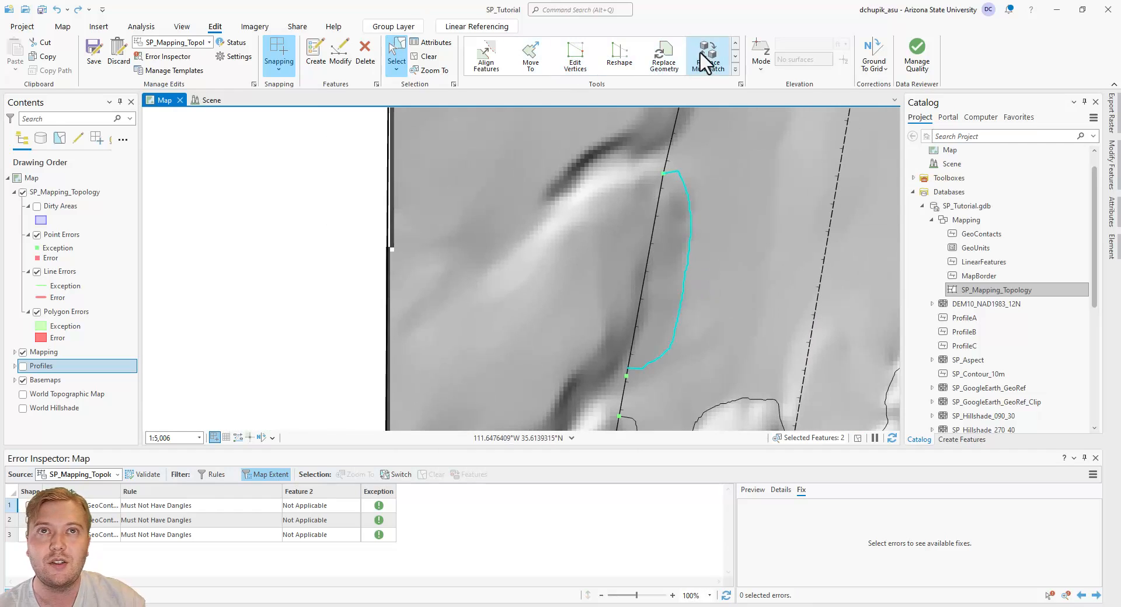
pyautogui.click(735, 67)
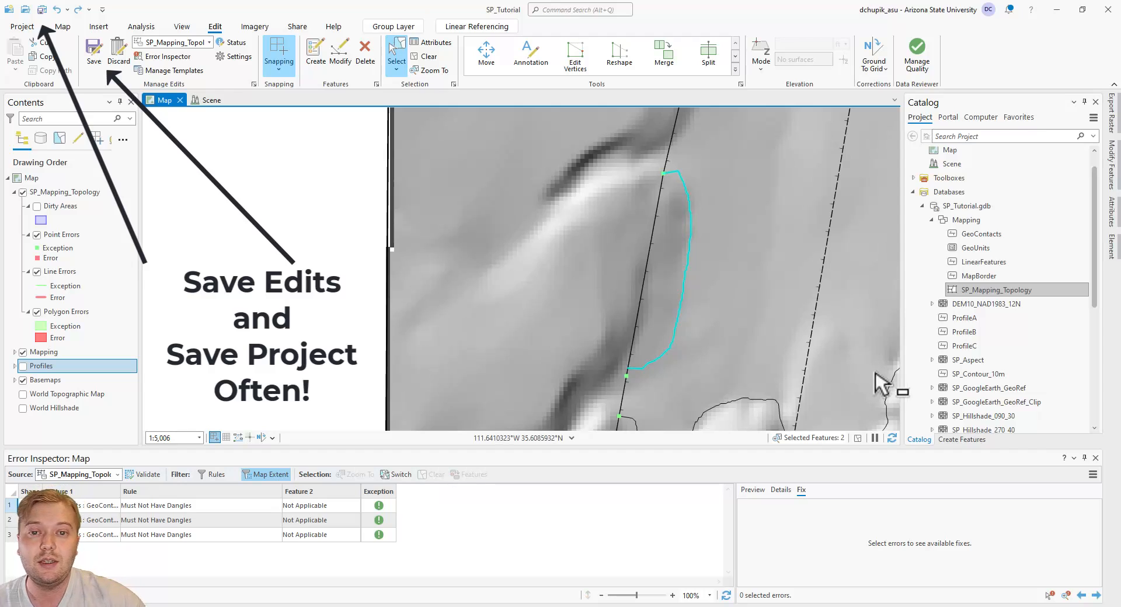
pyautogui.click(663, 55)
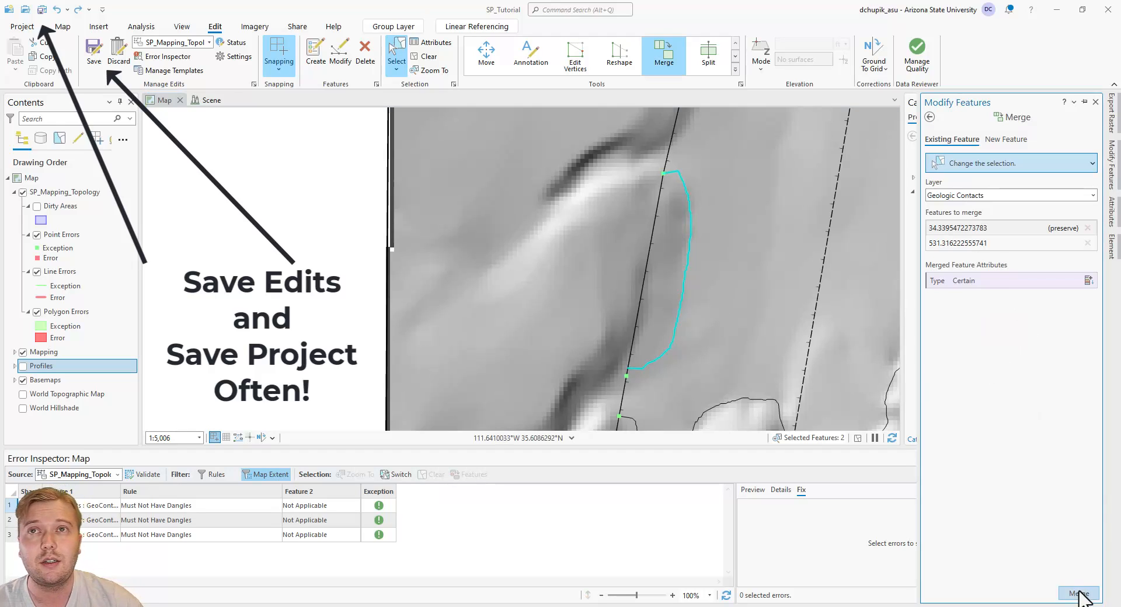
pyautogui.click(1080, 594)
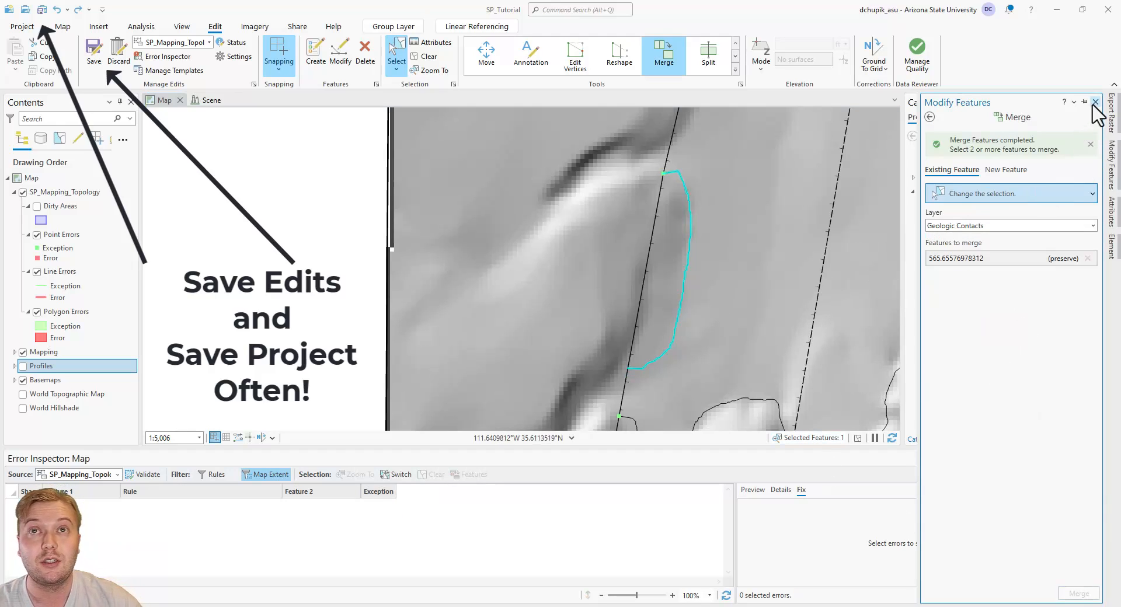
pyautogui.click(1094, 101)
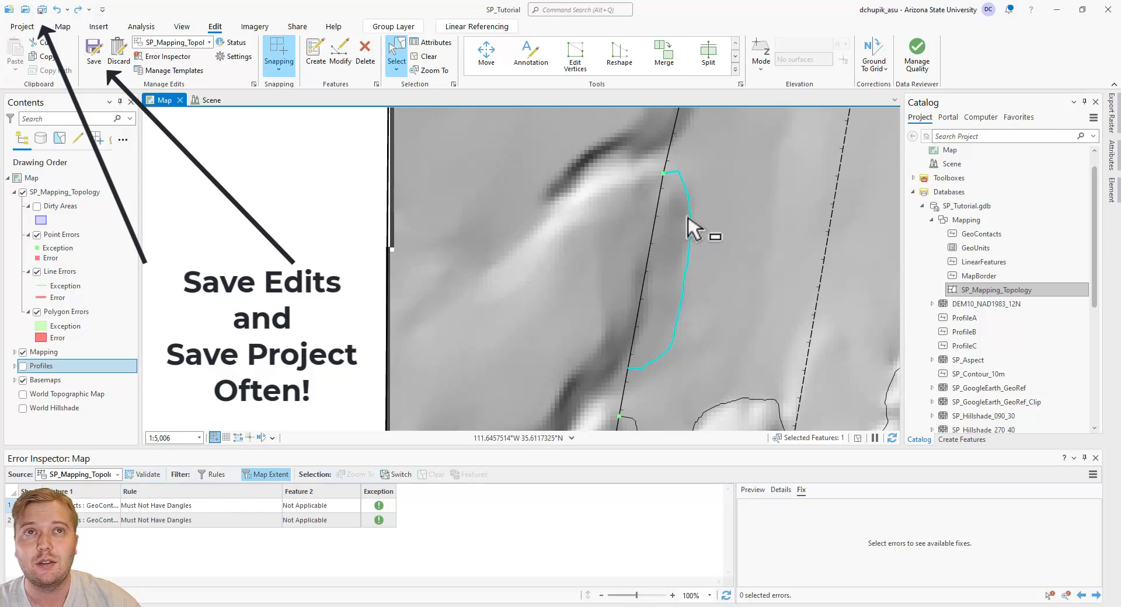
pyautogui.scroll(-3)
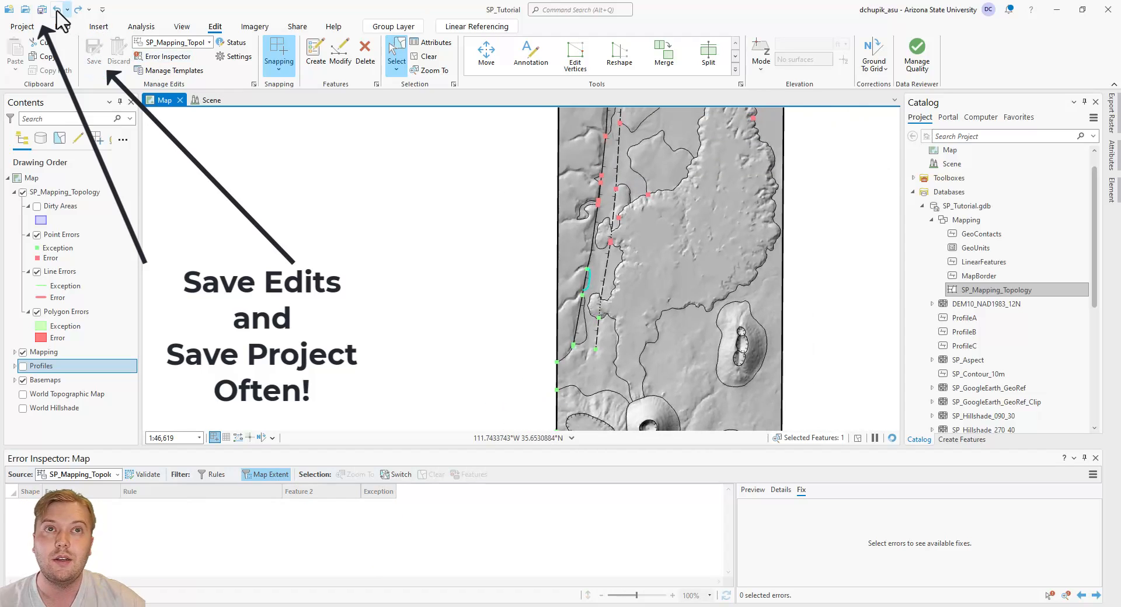
# Step: Save the project, mark the remaining dangle as an exception, and bring up map navigation
pyautogui.click(41, 10)
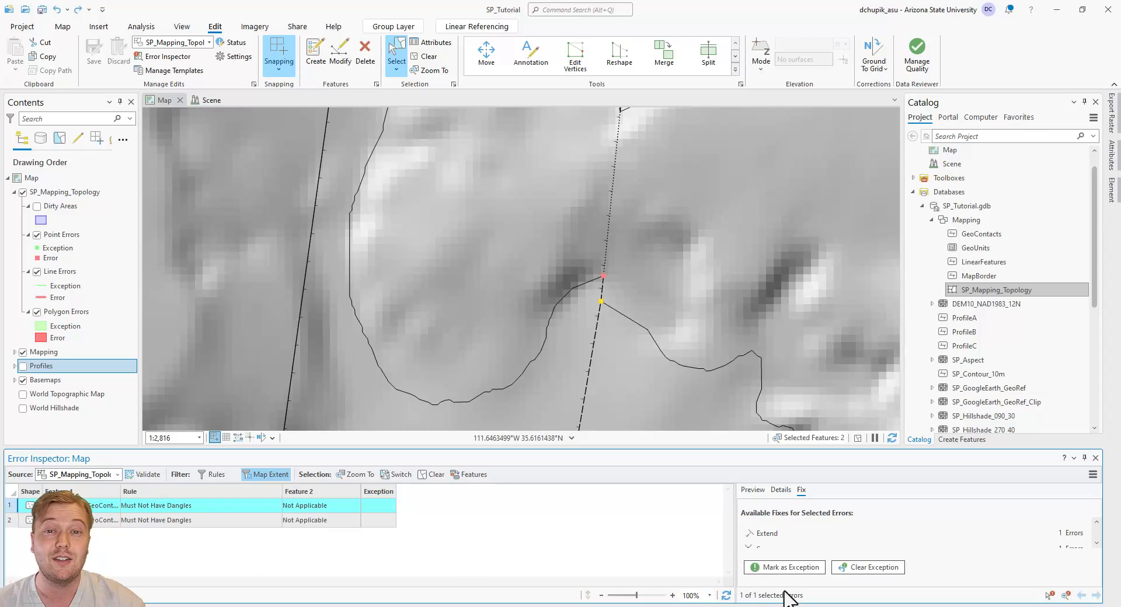
pyautogui.click(785, 567)
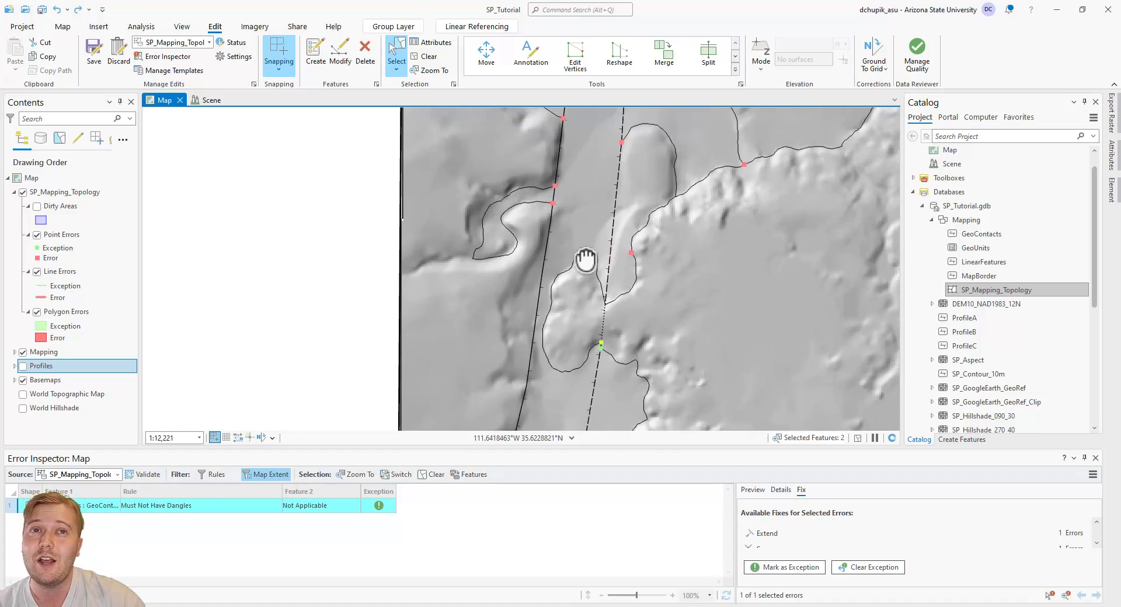
pyautogui.scroll(3)
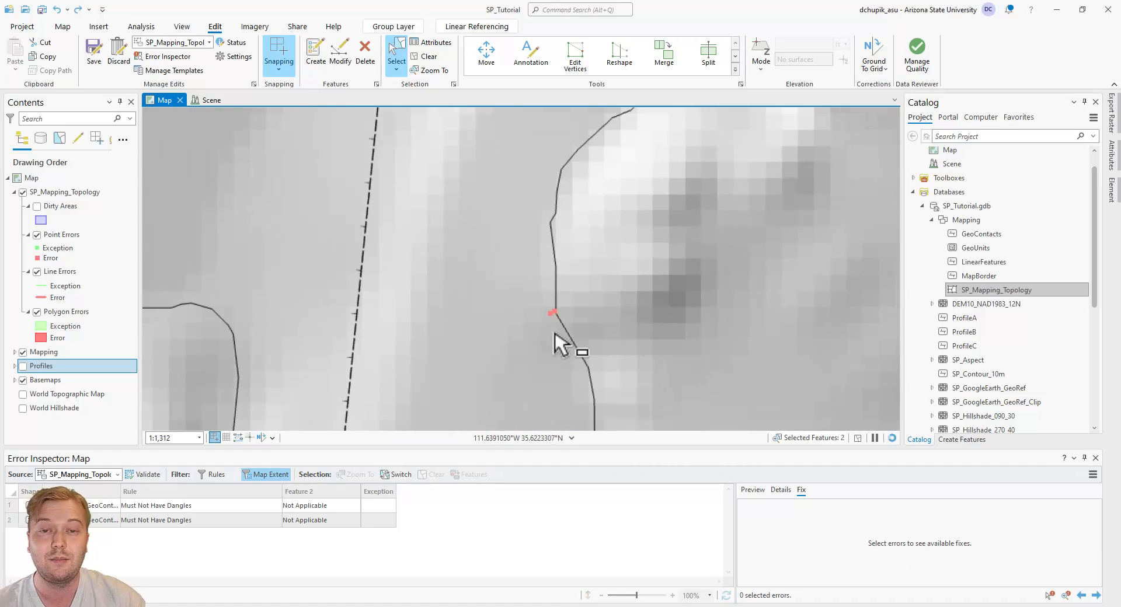
pyautogui.moveTo(397, 50)
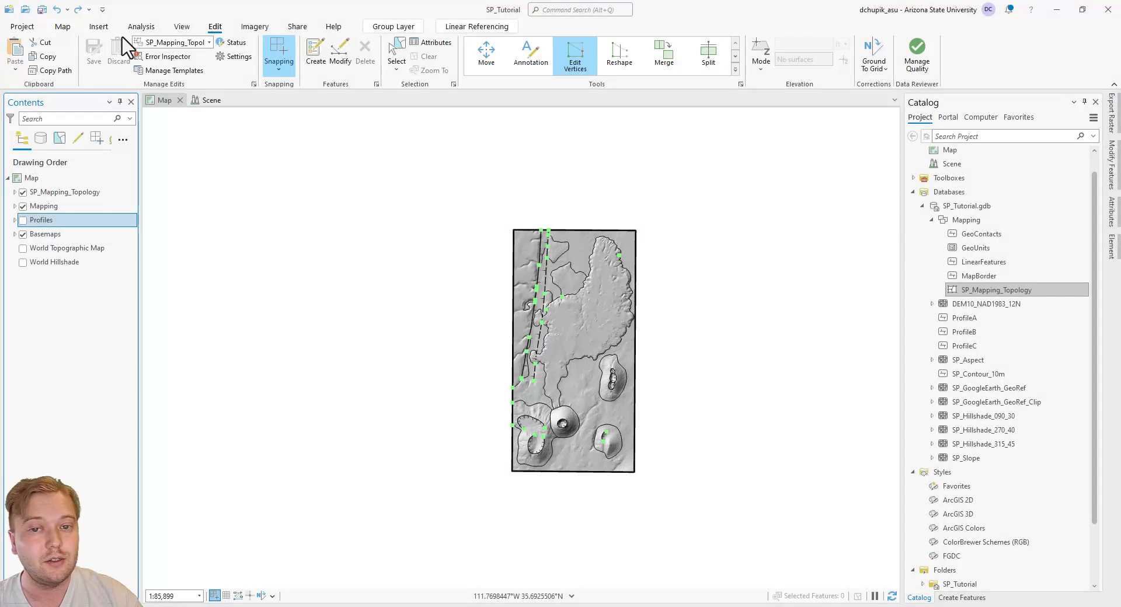
pyautogui.click(62, 26)
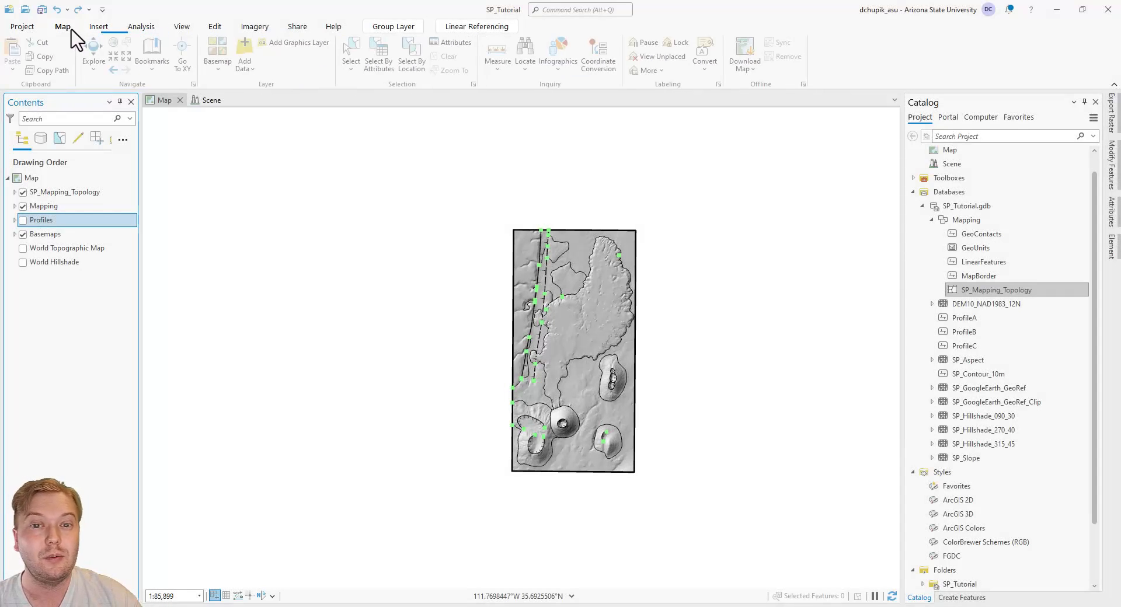